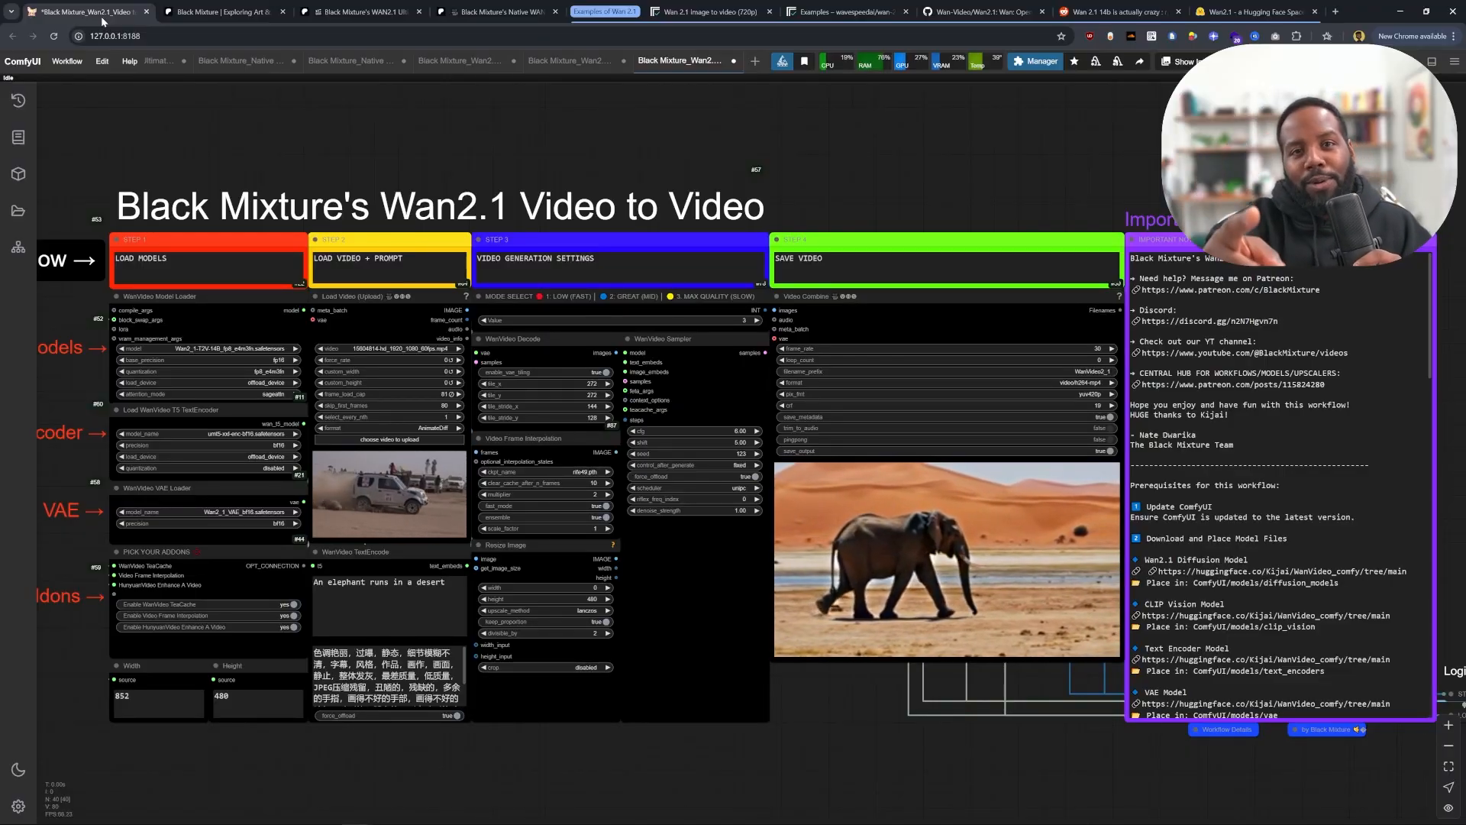
Switch to the Patreon post for the Native WAN2.1 Ultimate Video Generation Suite
click(360, 12)
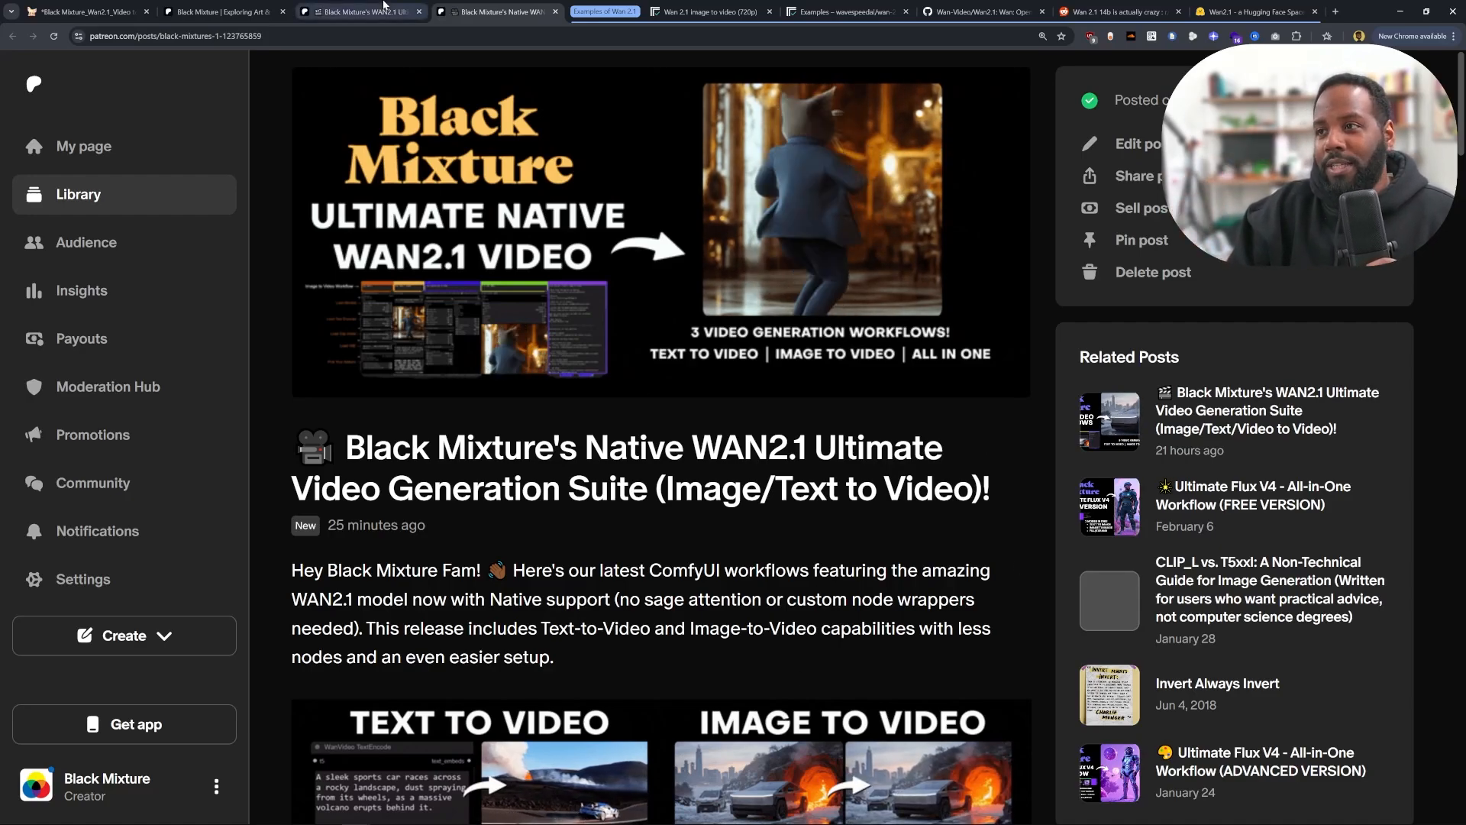
Bring up the WanVideo image-to-video selfie workflow tab in ComfyUI
click(496, 12)
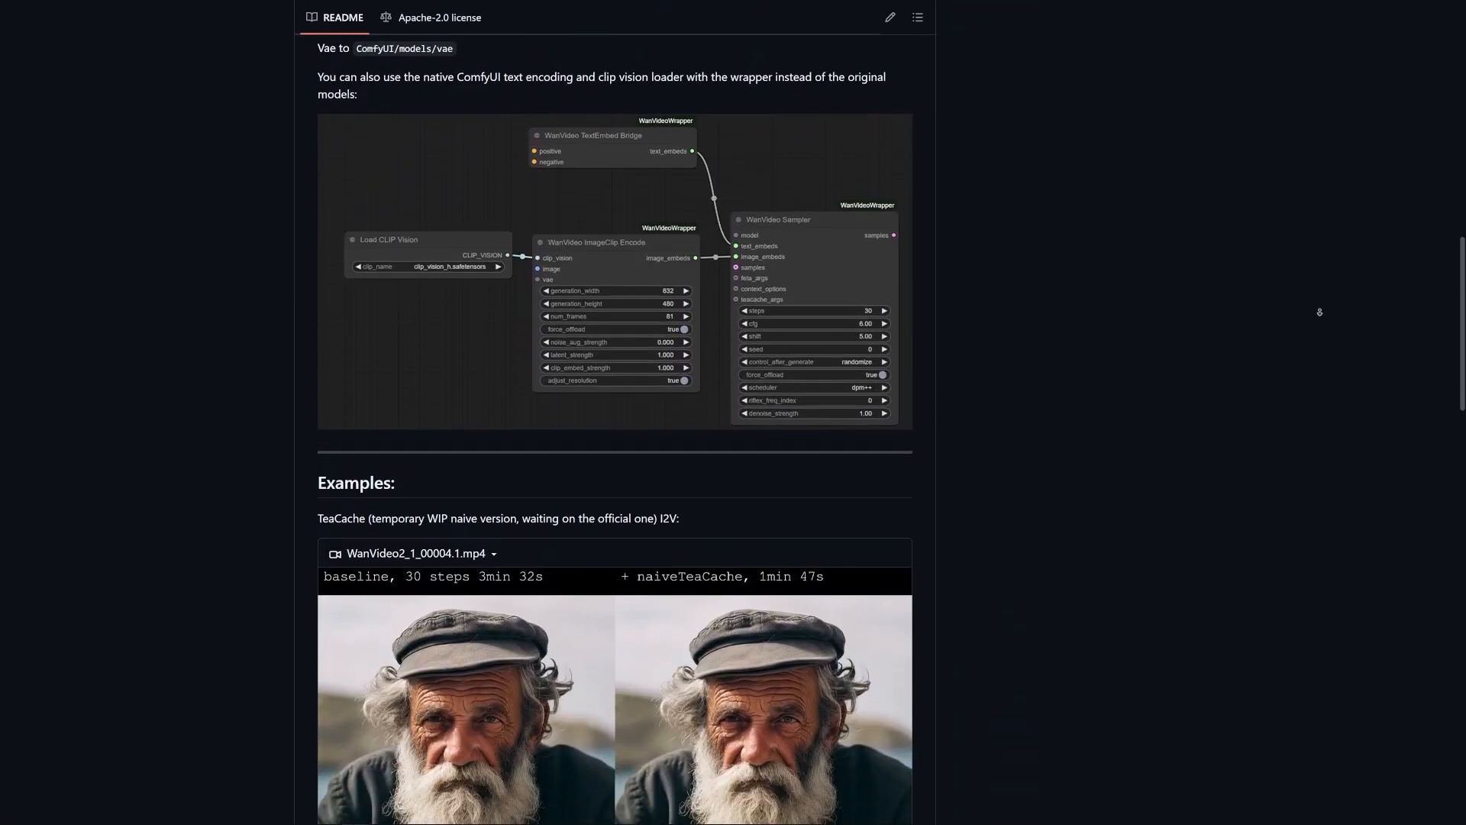
click(496, 11)
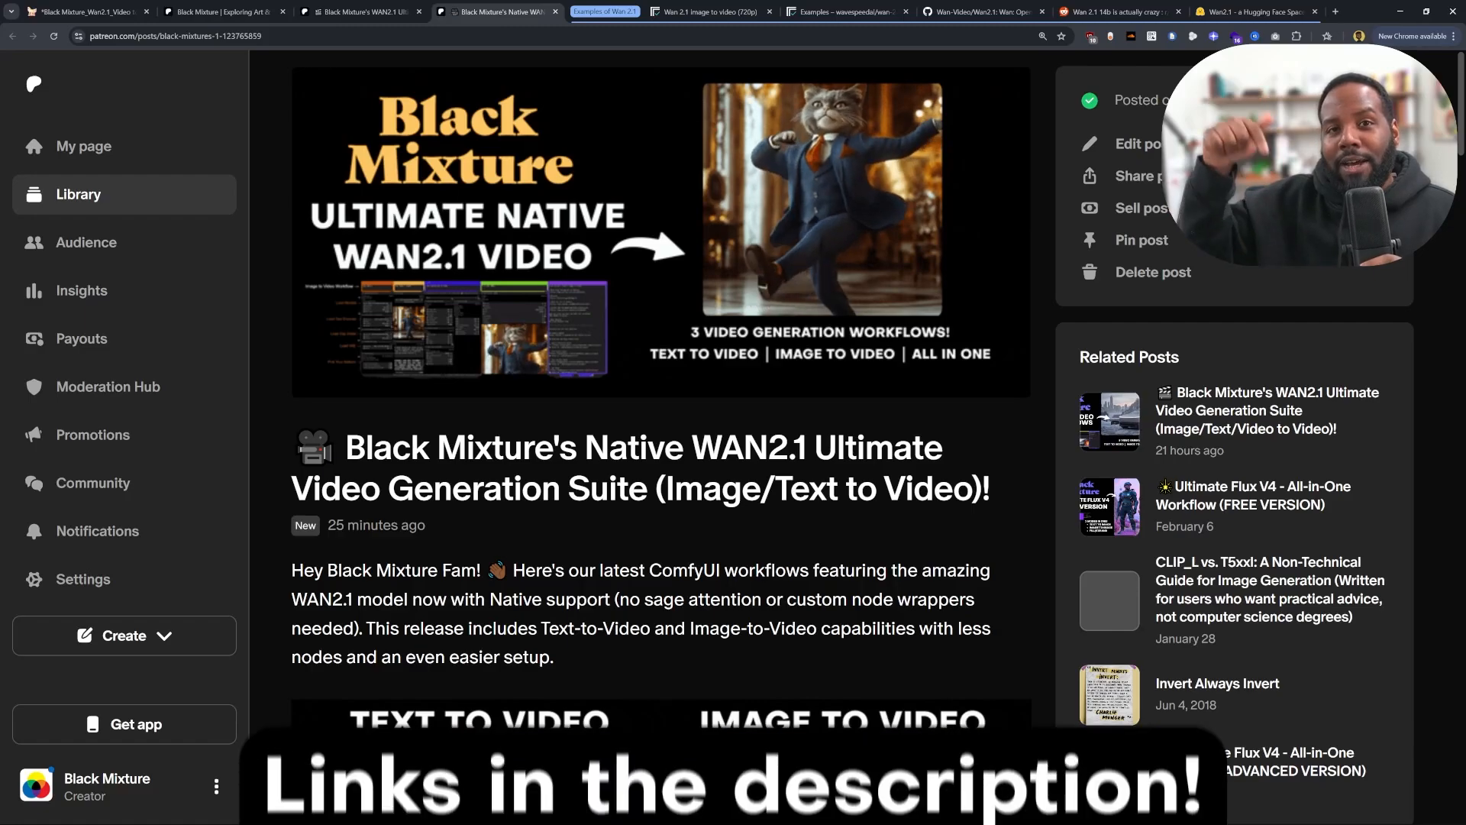
click(711, 11)
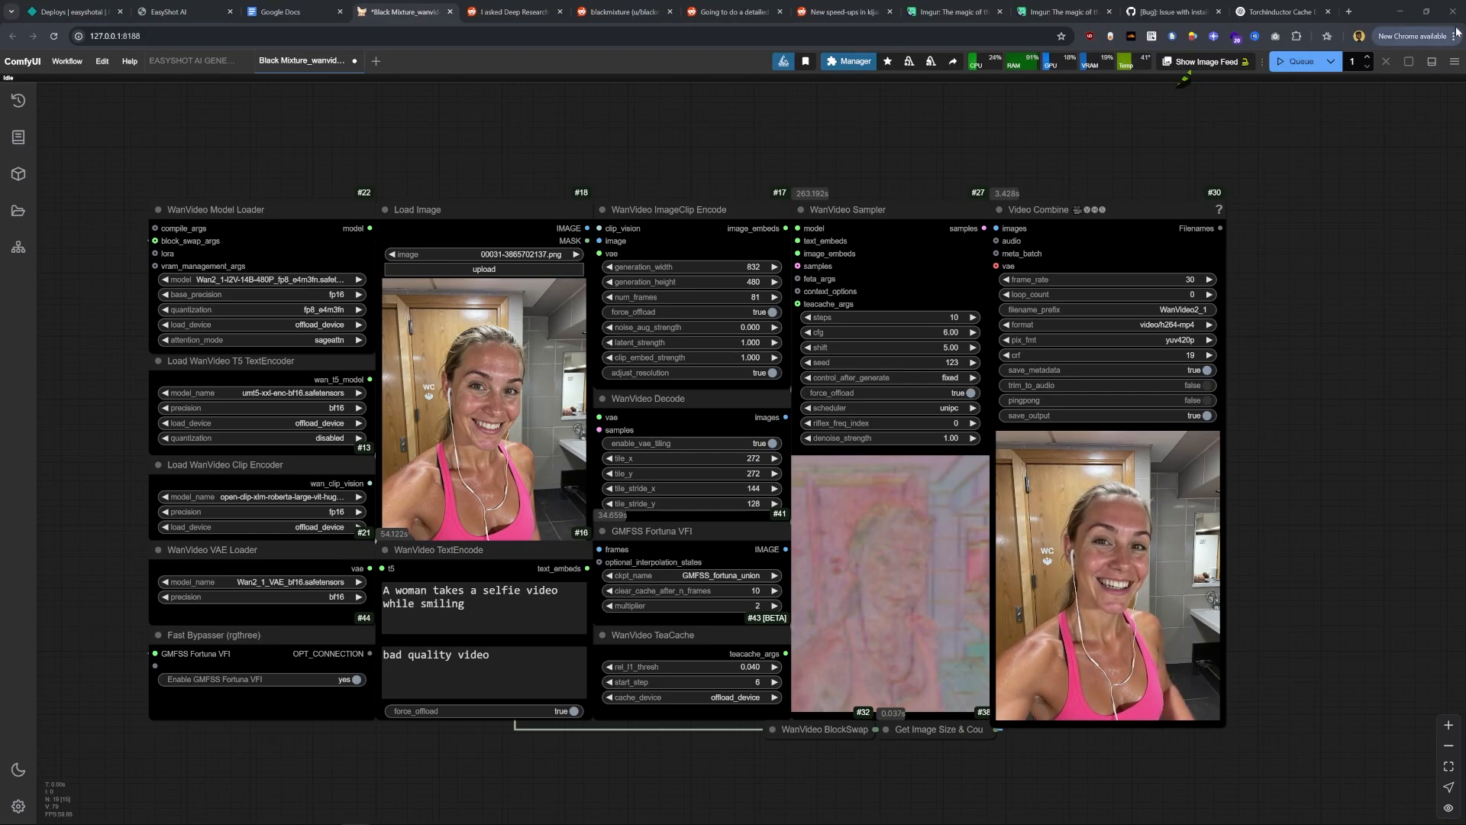
Show the Replicate wan-2.1-i2v-720p apartment-fire prediction example
click(1453, 36)
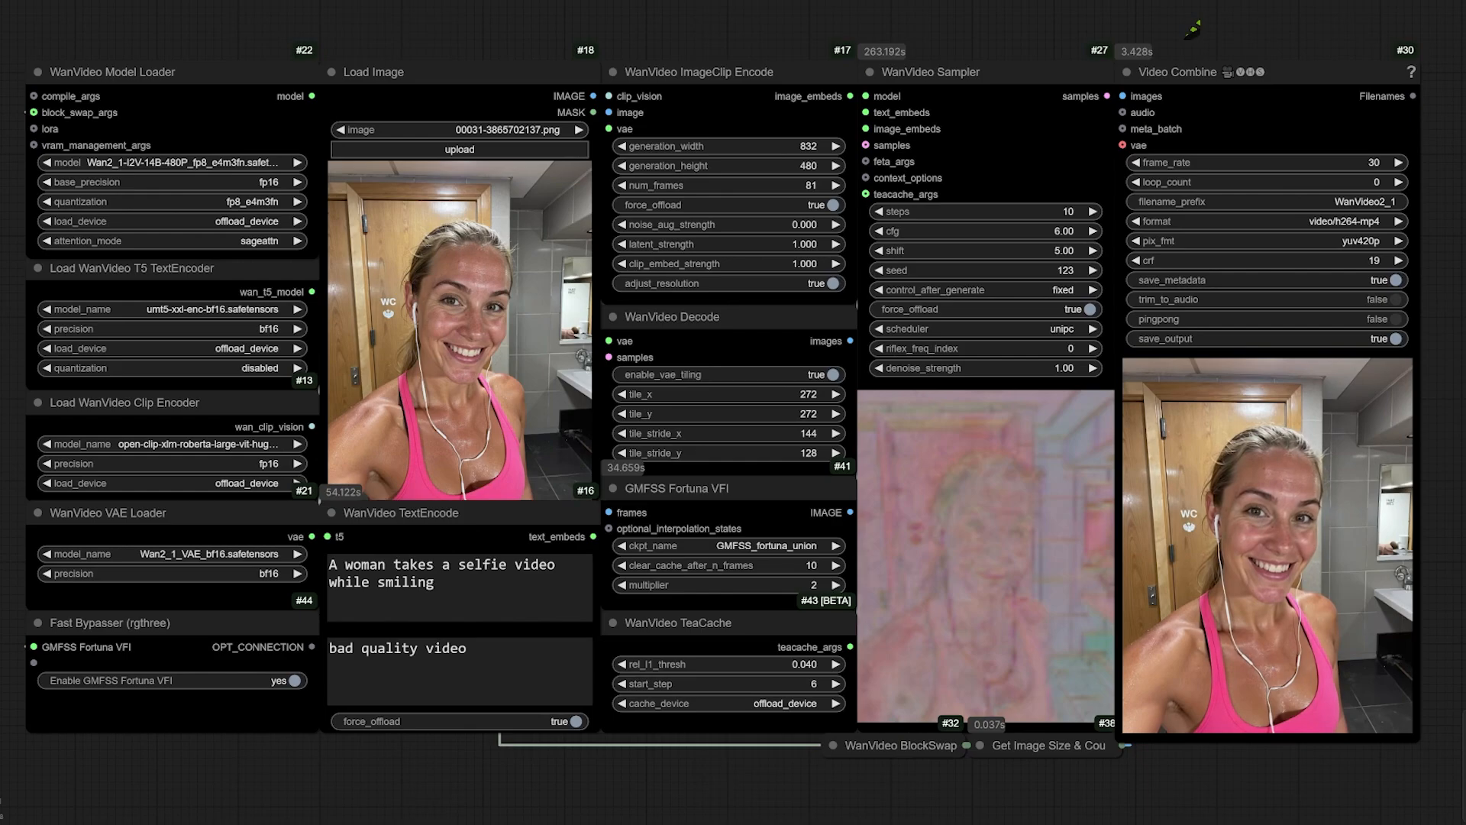
click(845, 11)
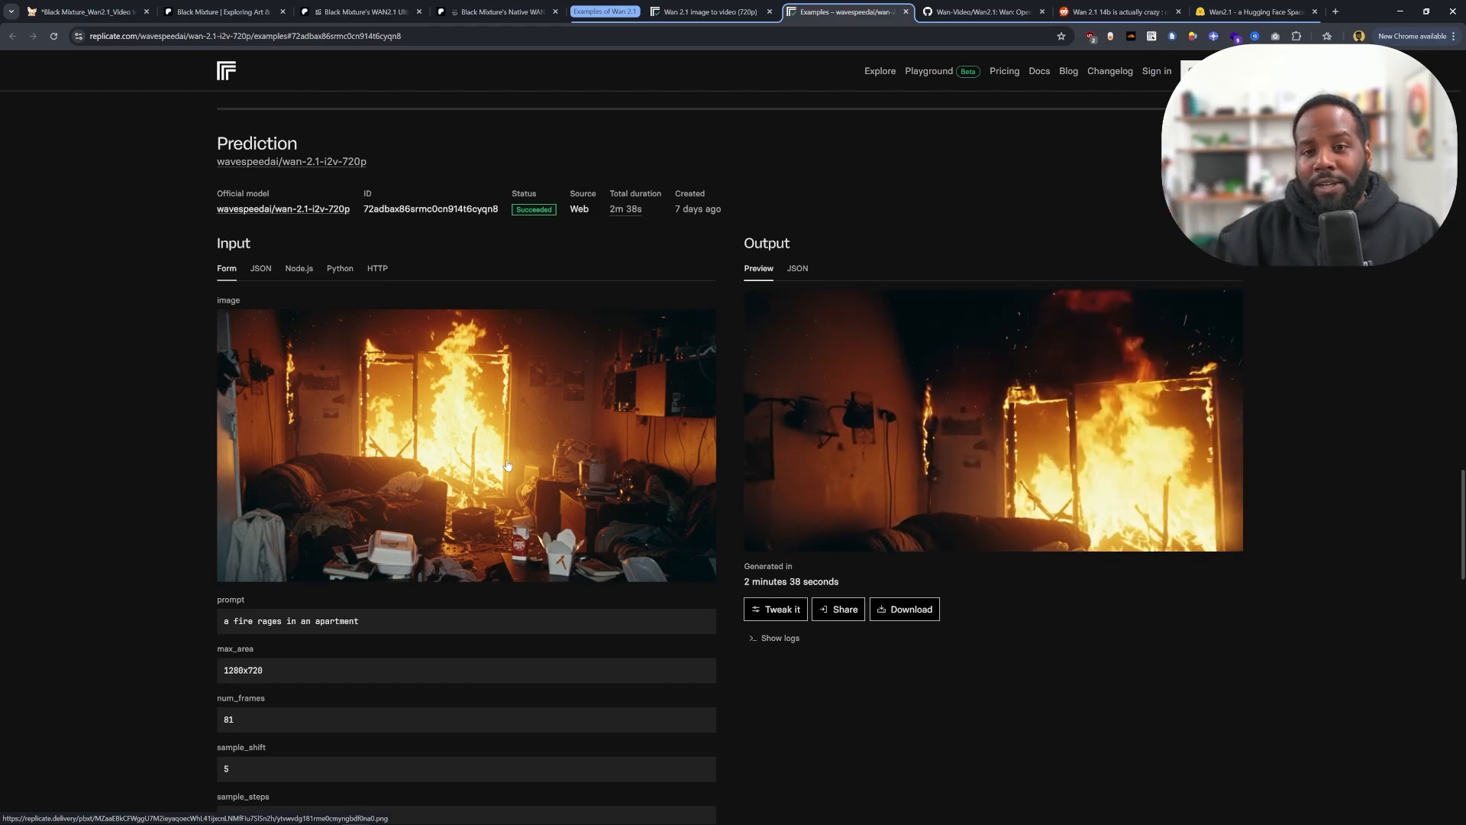
Play the apartment-fire output video, then show the Wan-Video/Wan2.1 GitHub README
click(993, 419)
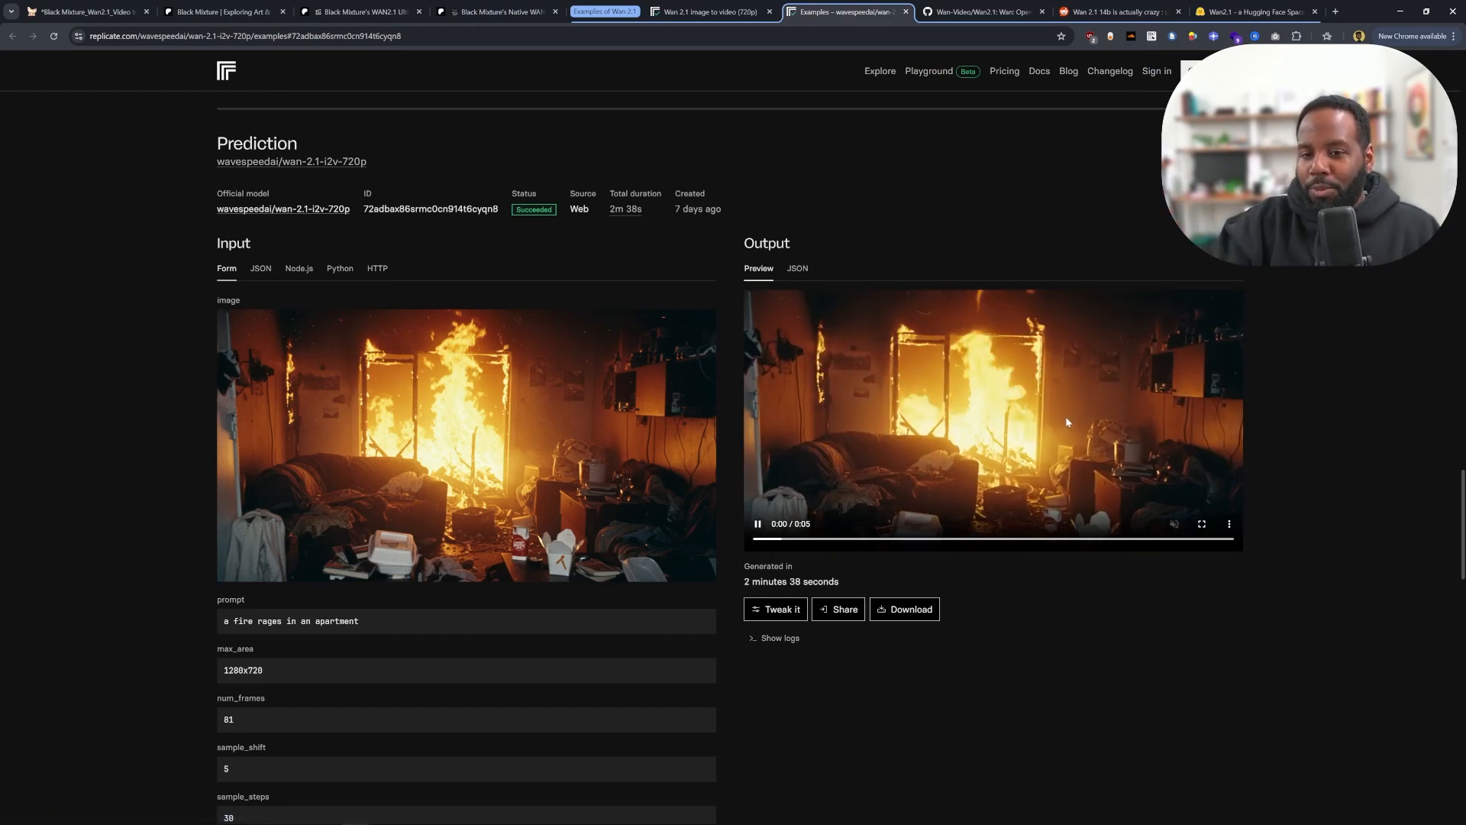
click(982, 12)
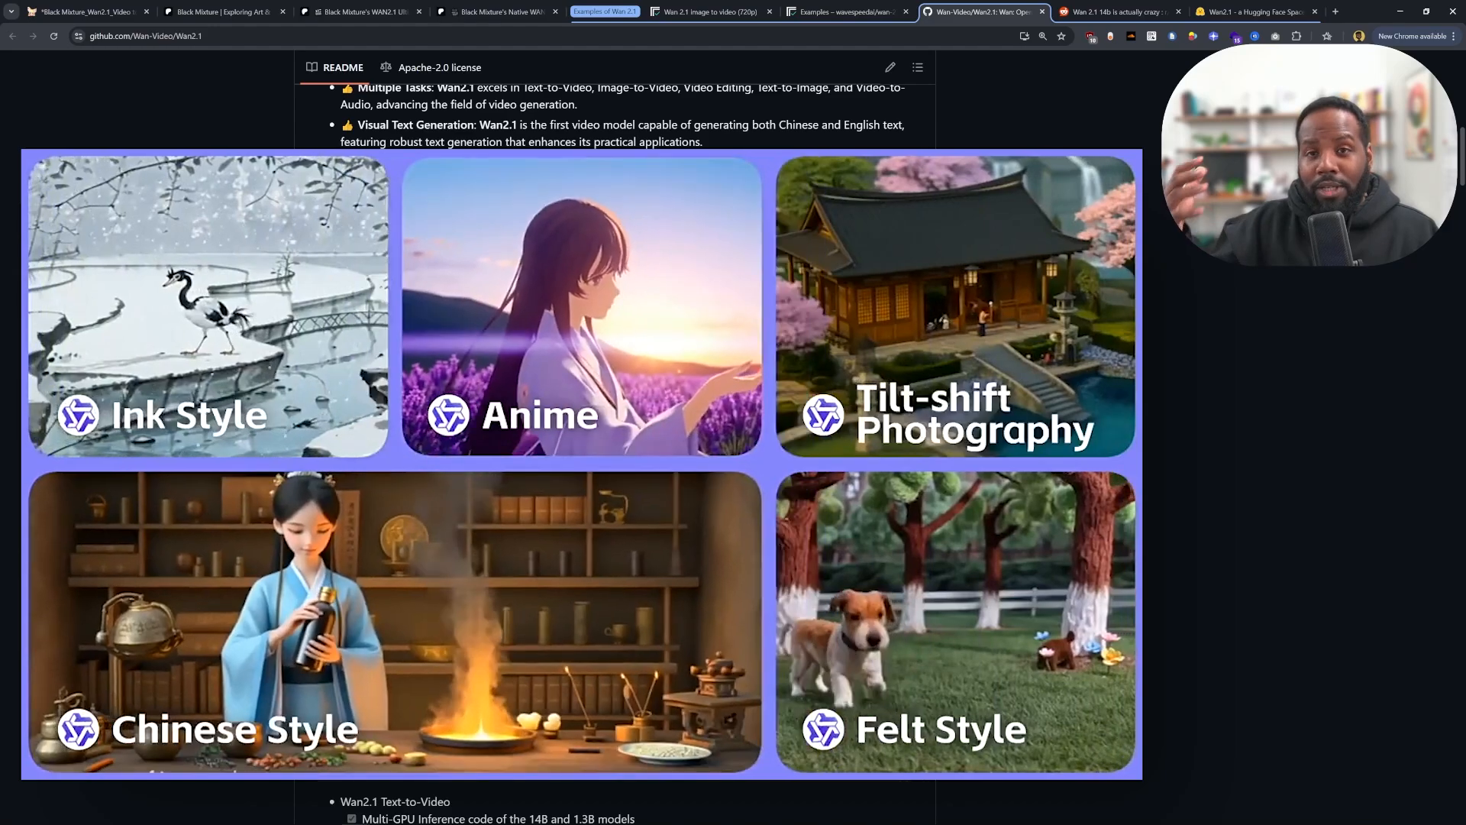
Show the Black Mixture Ultimate Native Wan 2.1 workflow tab in ComfyUI
click(1117, 11)
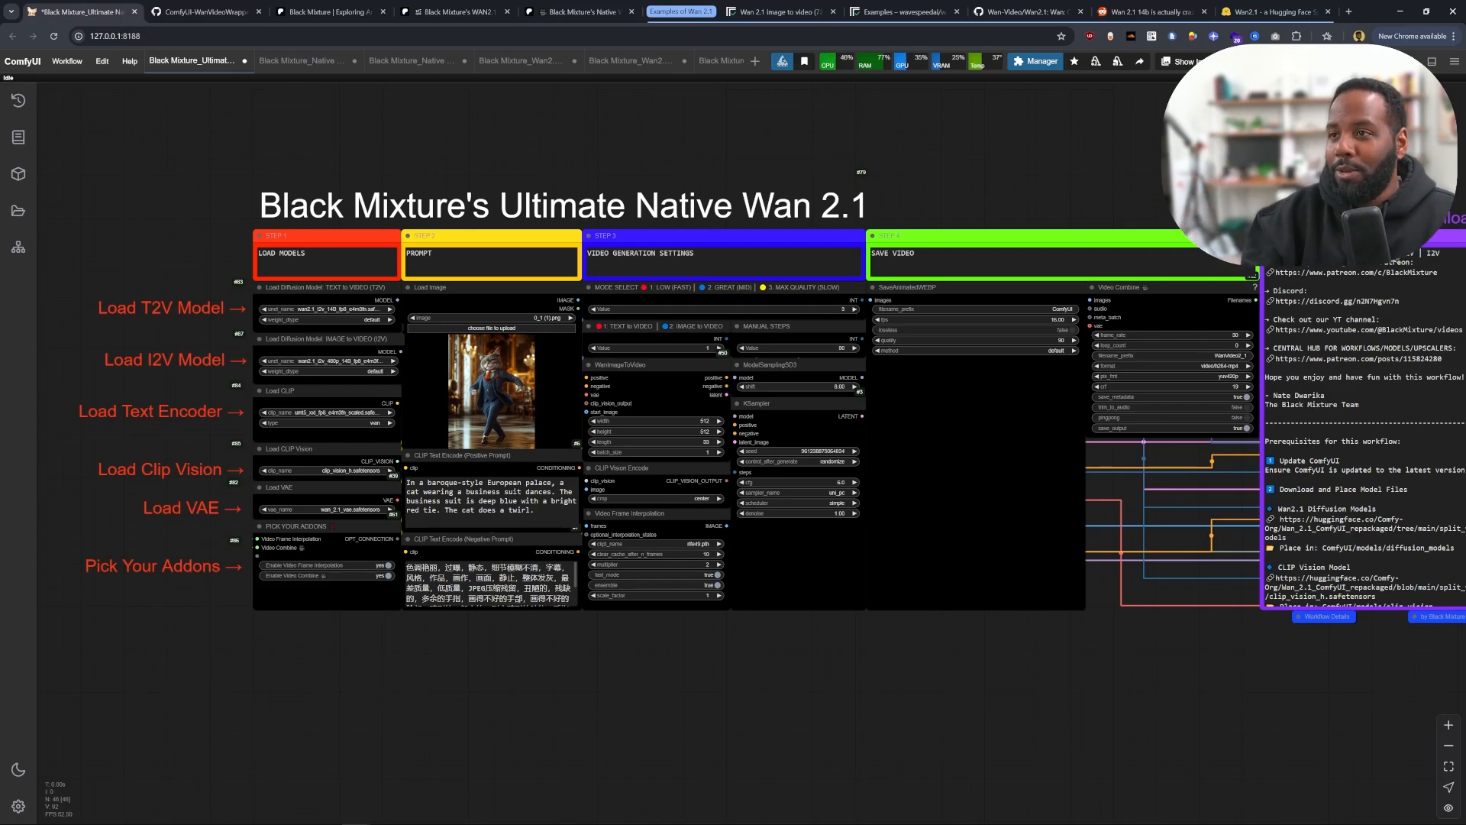
Open wanvideo_480p_I2V_example_02.json from ComfyUI-WanVideoWrapper's example_workflows folder
click(193, 11)
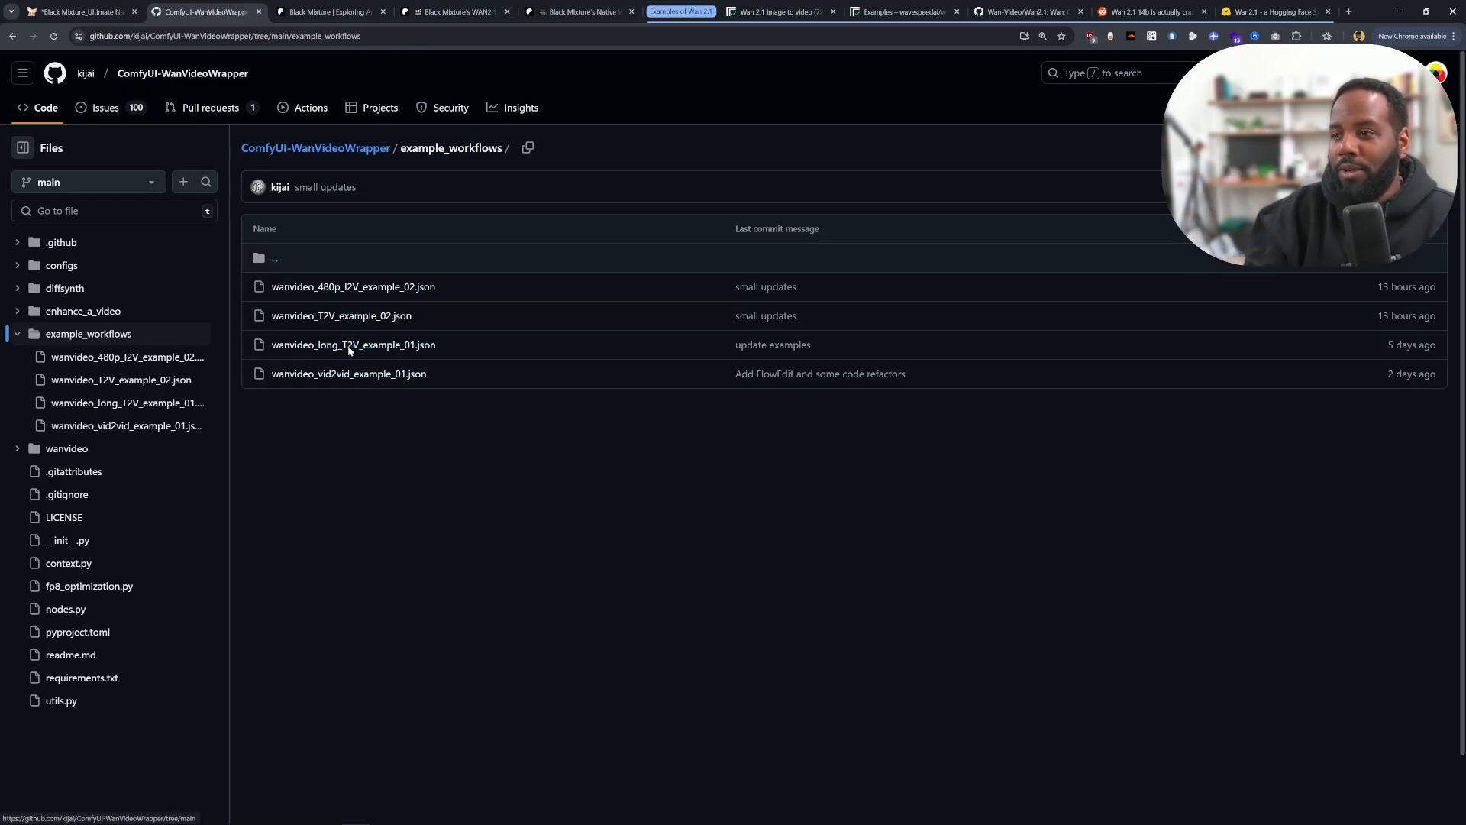
mouse_move(353, 286)
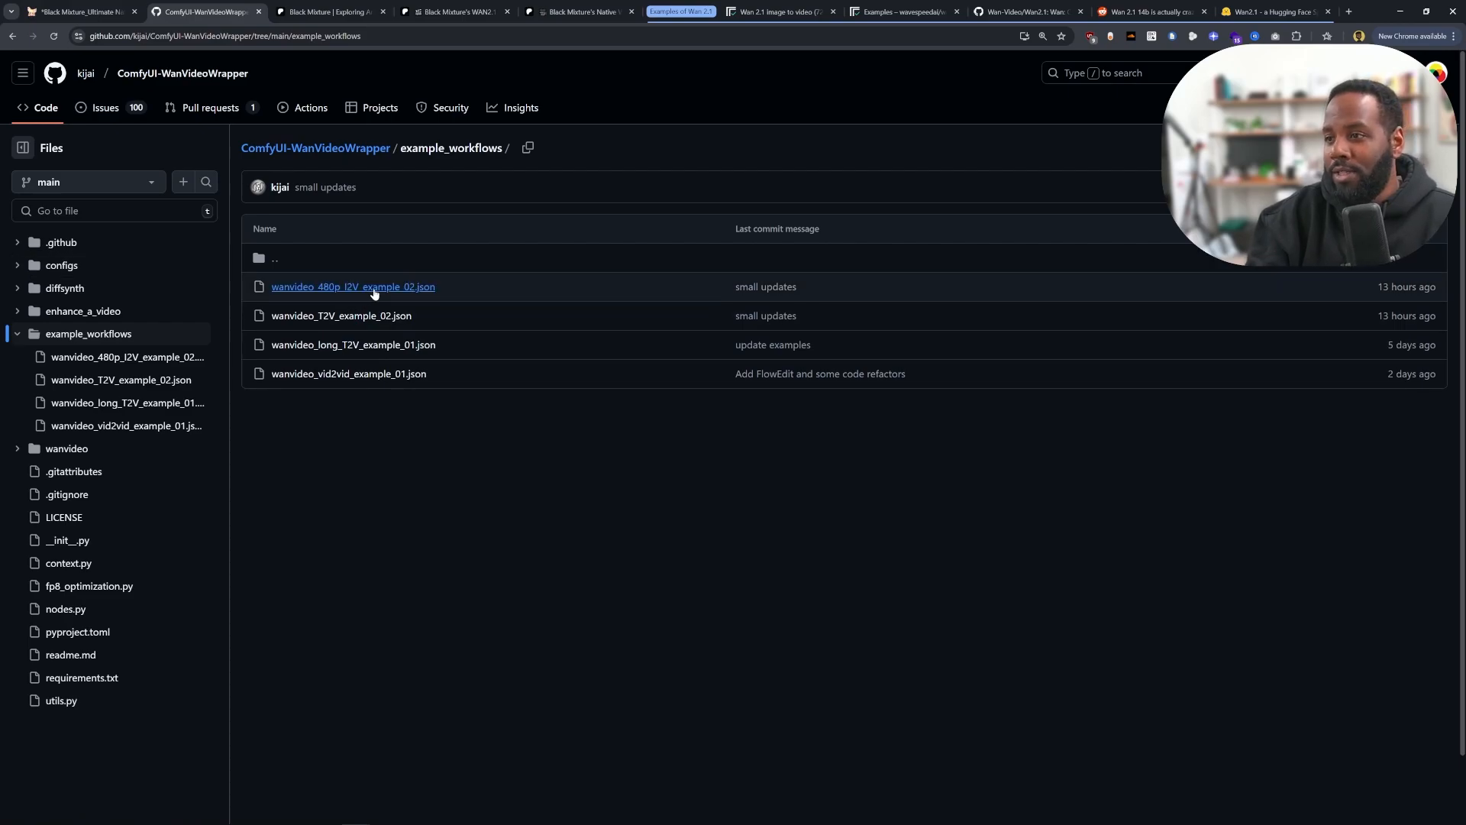
click(352, 286)
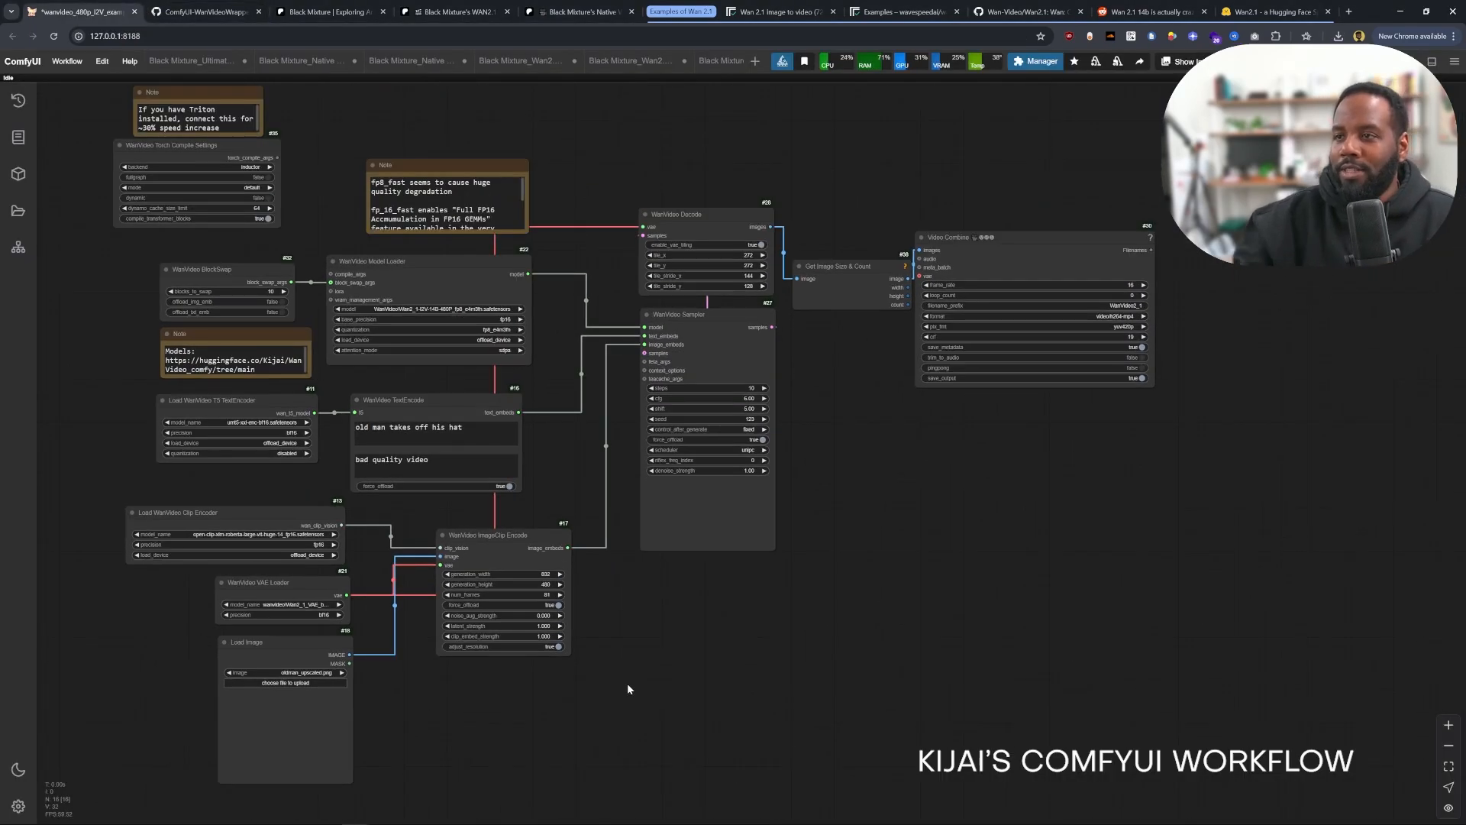
mouse_move(666, 646)
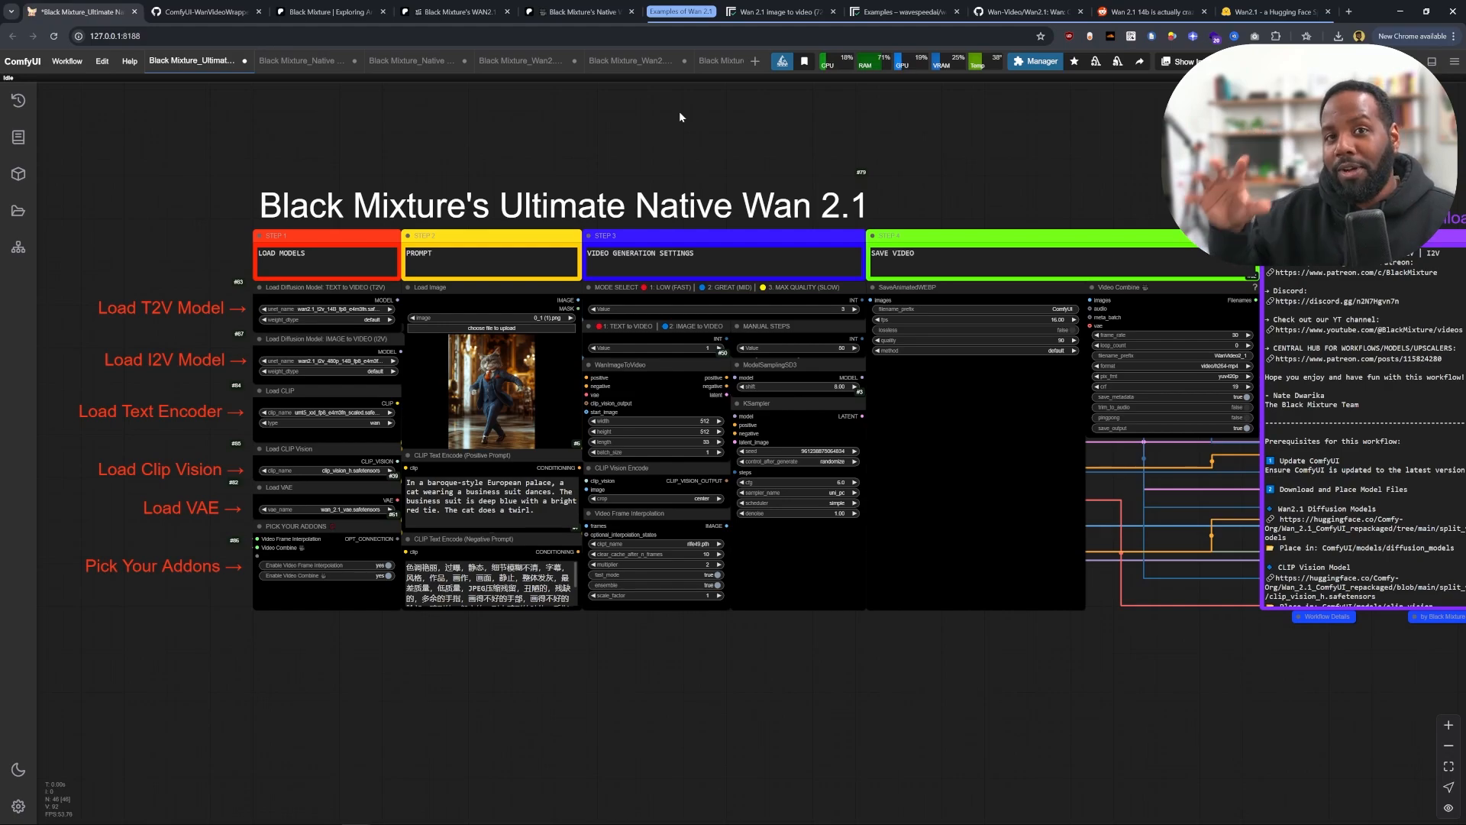
Search Chrome for ComfyUI Wan2.1 workflows, then show the fox text-to-video workflow
click(684, 61)
text(comfui wan.21 workfl)
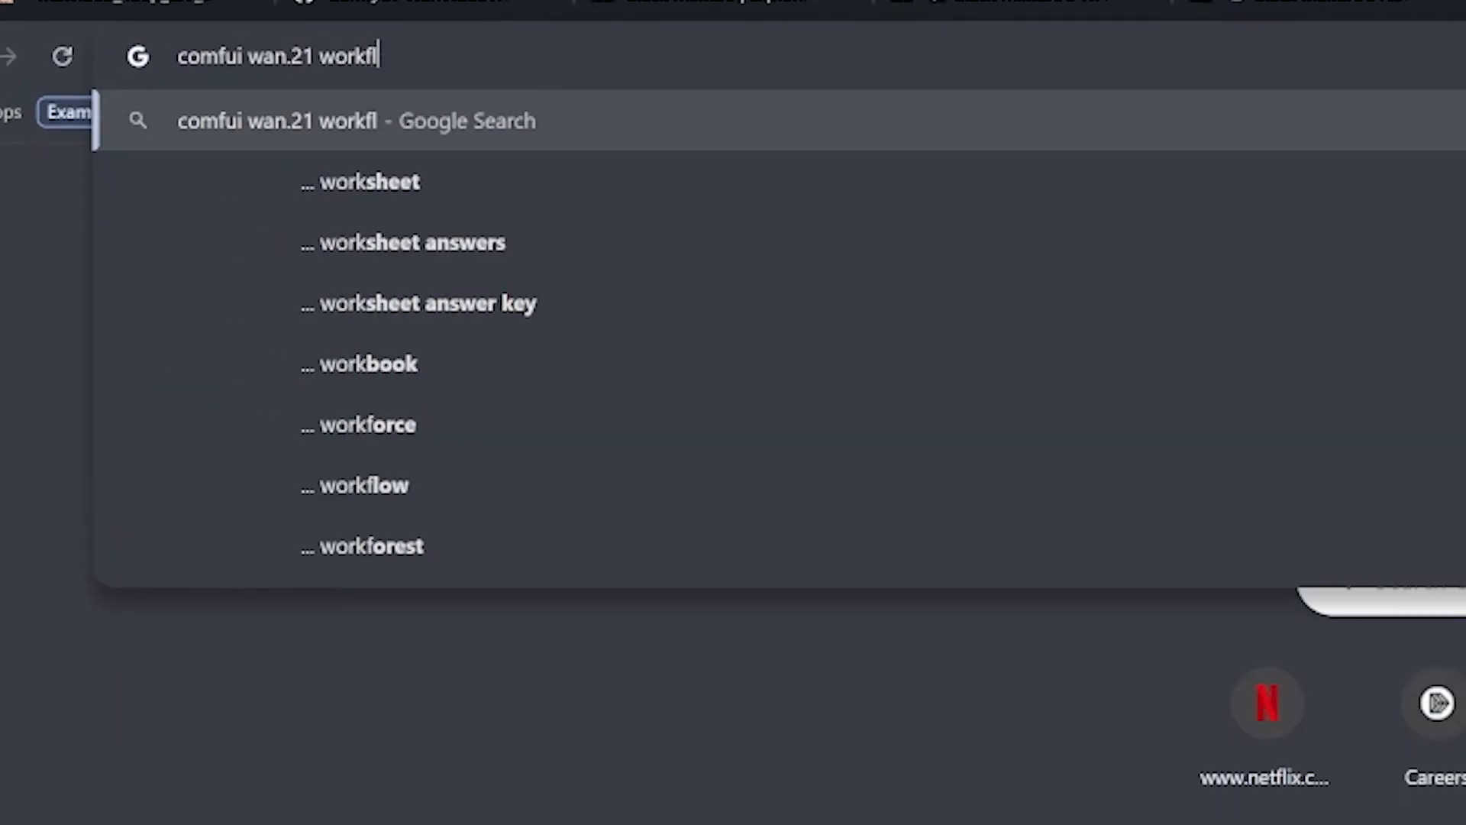
key(enter)
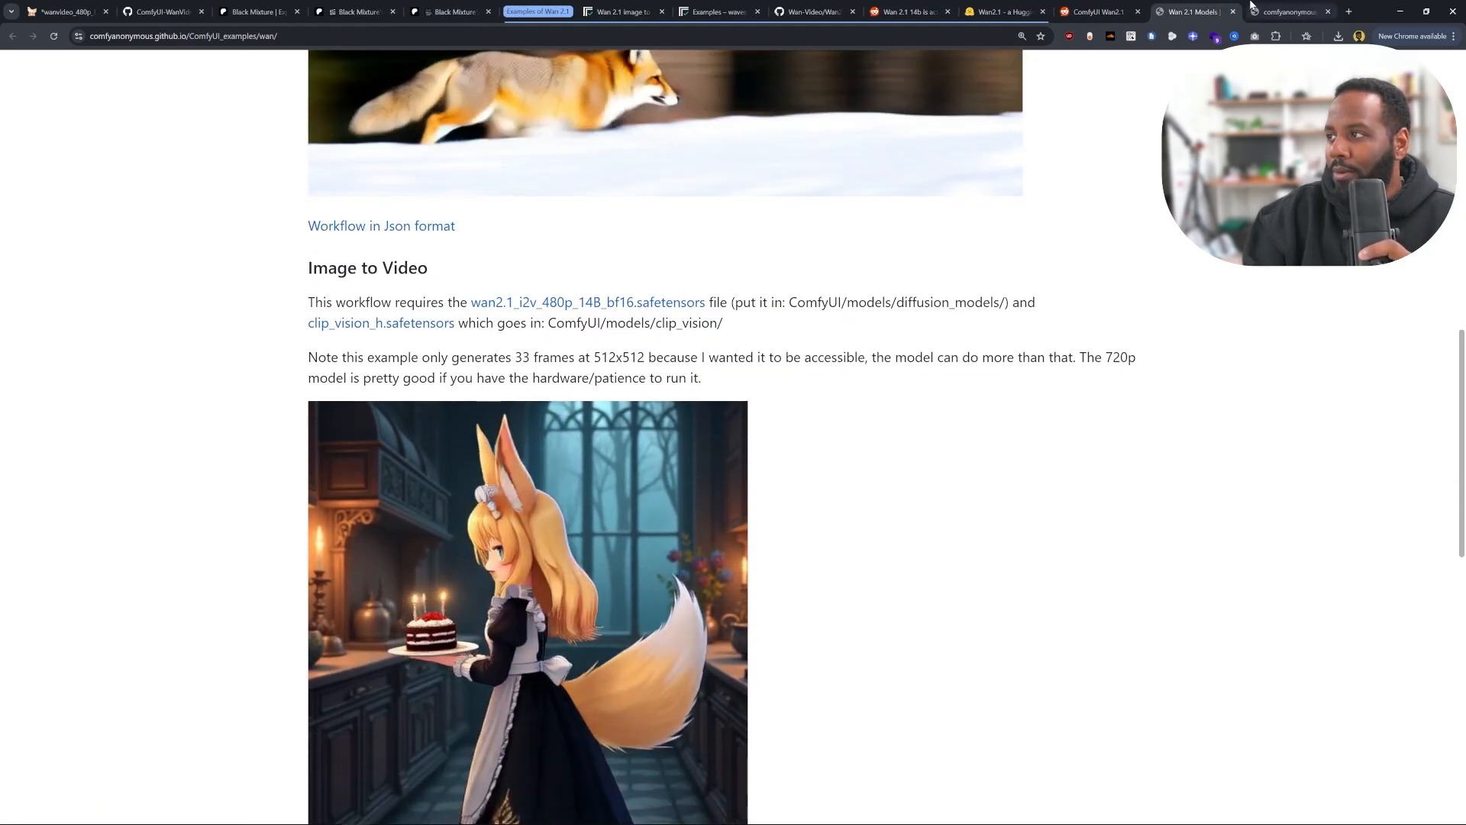
click(62, 11)
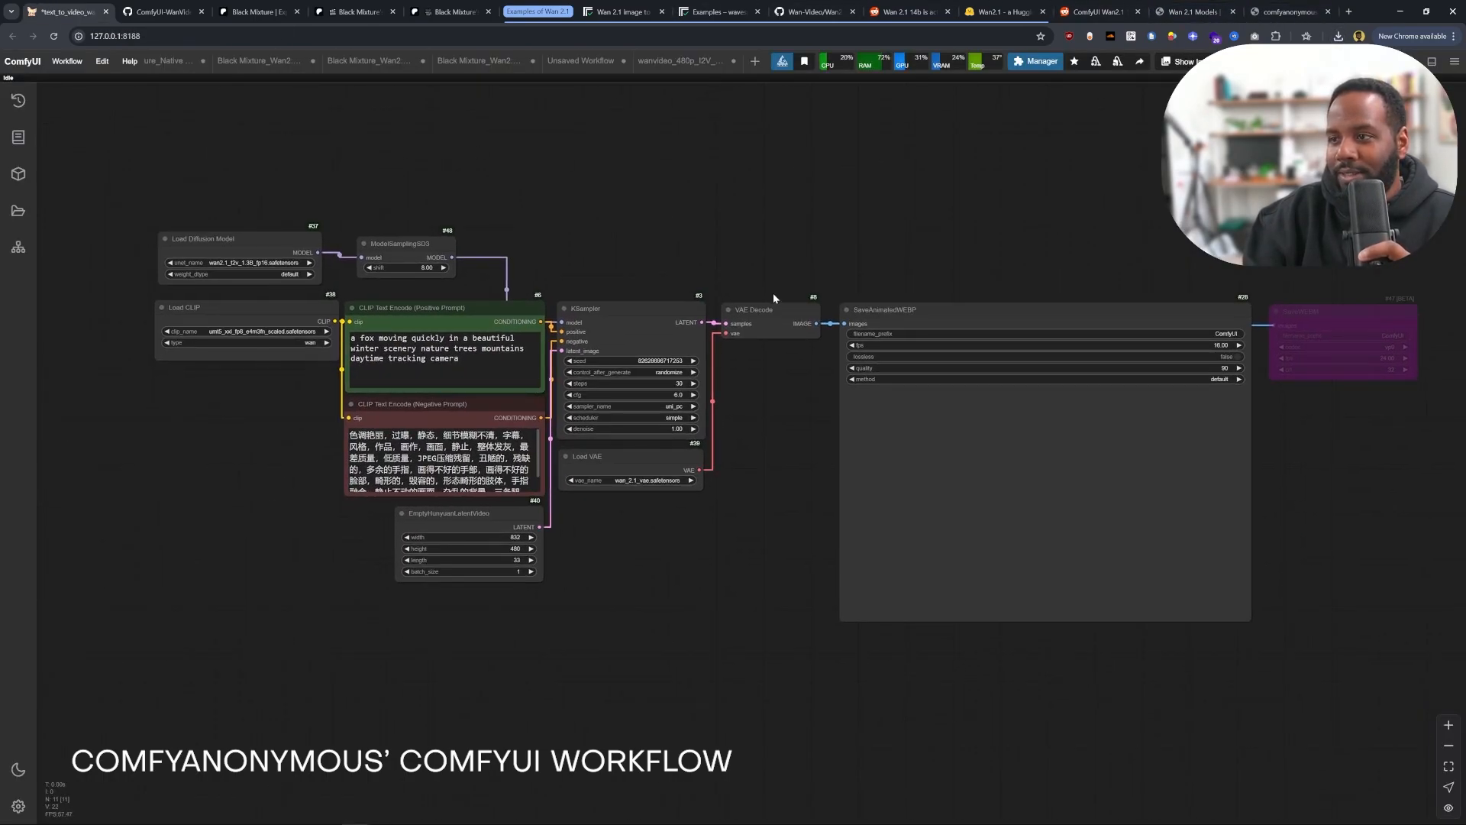
mouse_move(784, 555)
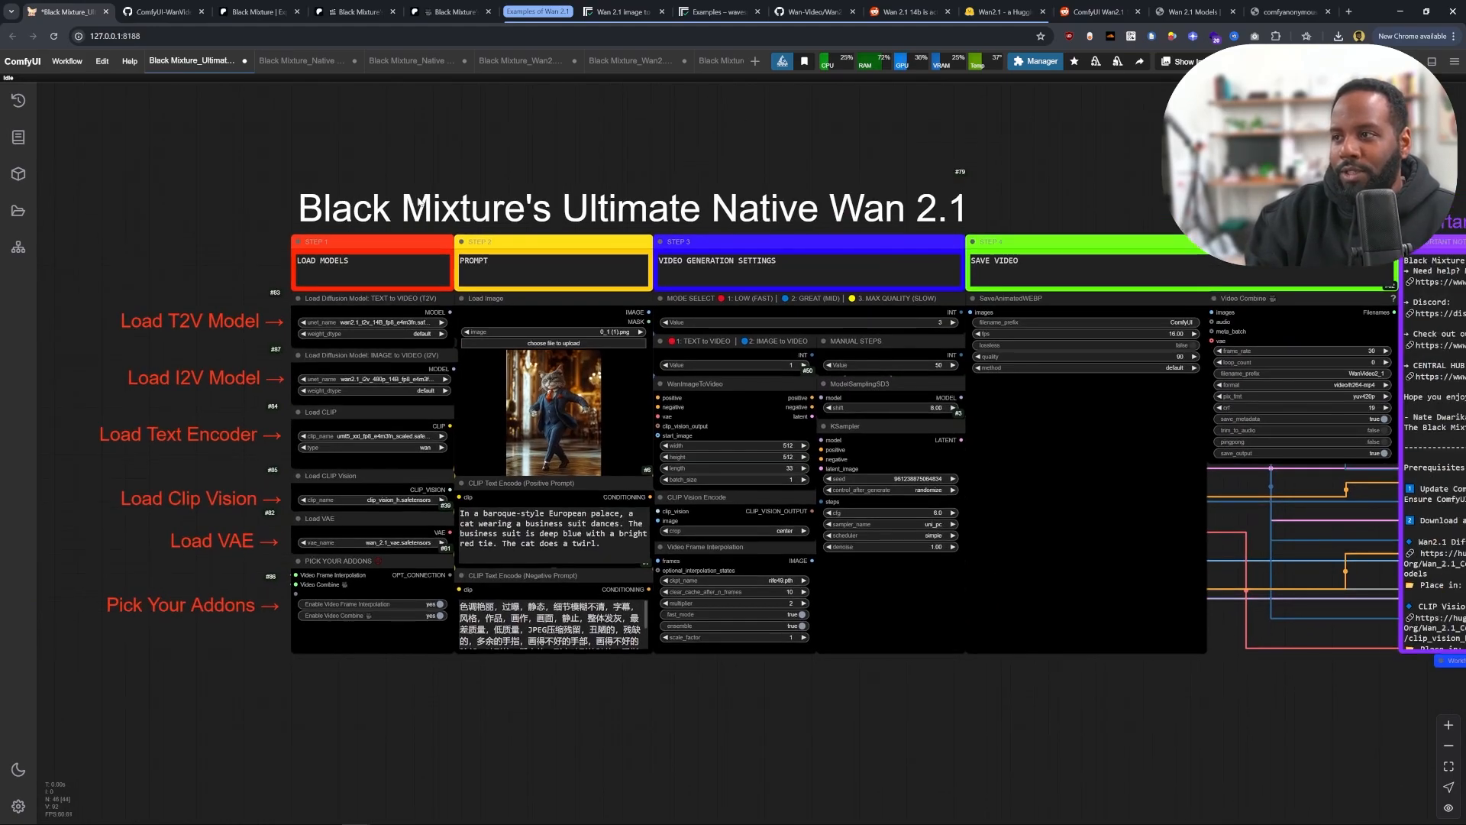
mouse_move(457, 704)
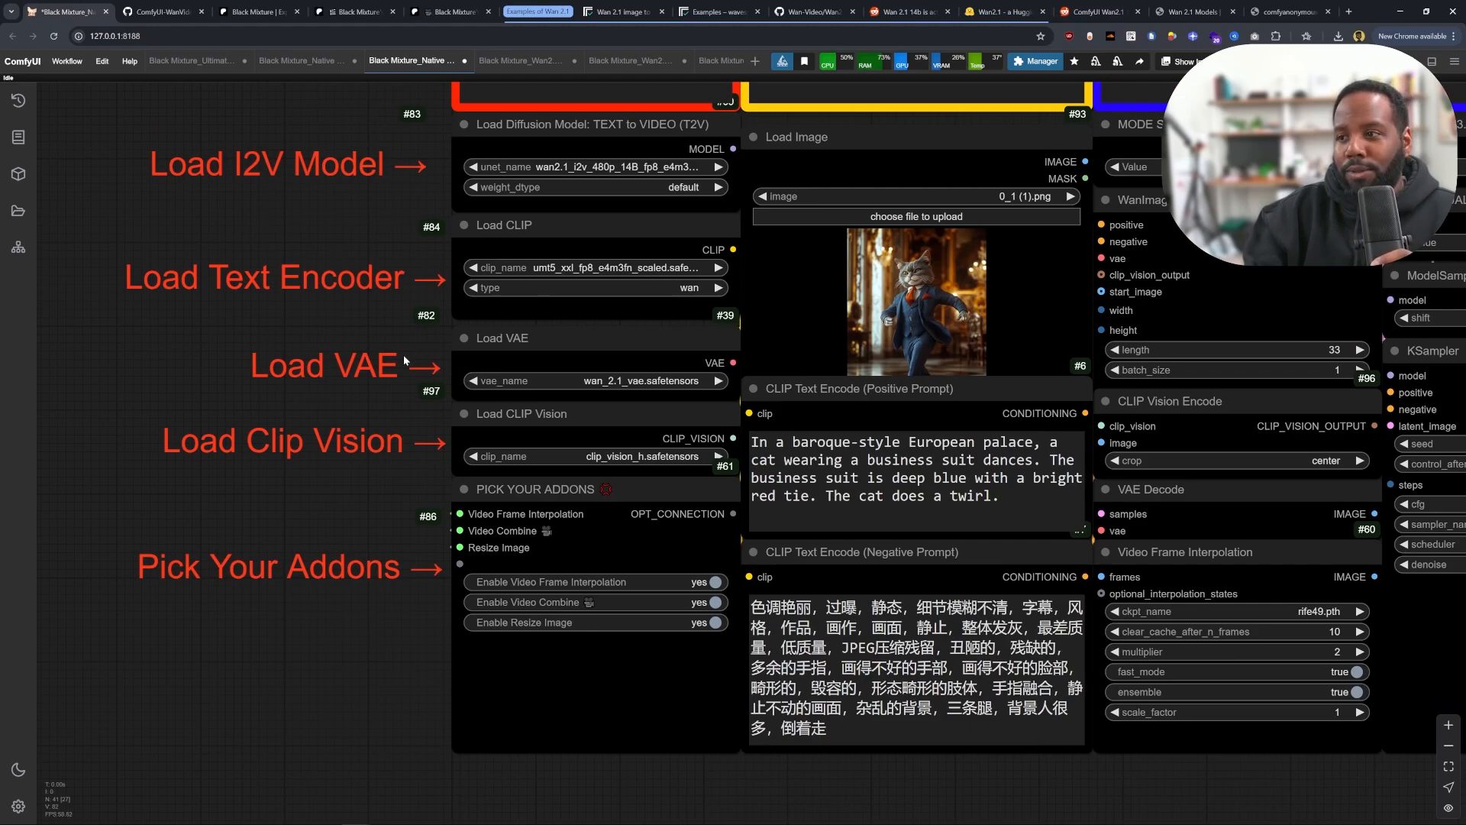
Scroll the Native Wan2.1 I2V workflow to the Load Models and Pick Your Addons group
scroll(down, 3)
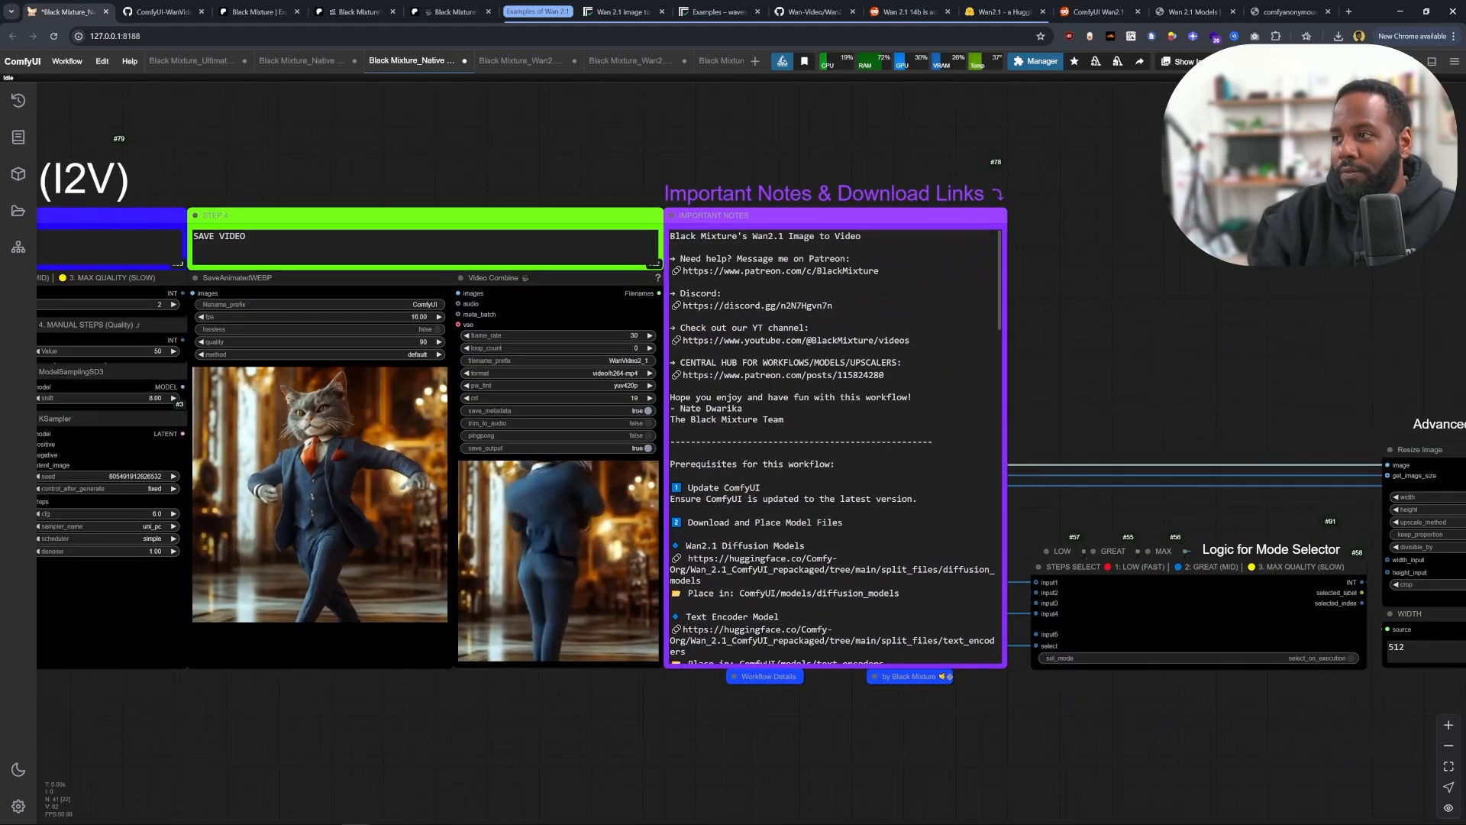
Open the diffusion models Hugging Face link from Important Notes, then show the Patreon post
scroll(down, 3)
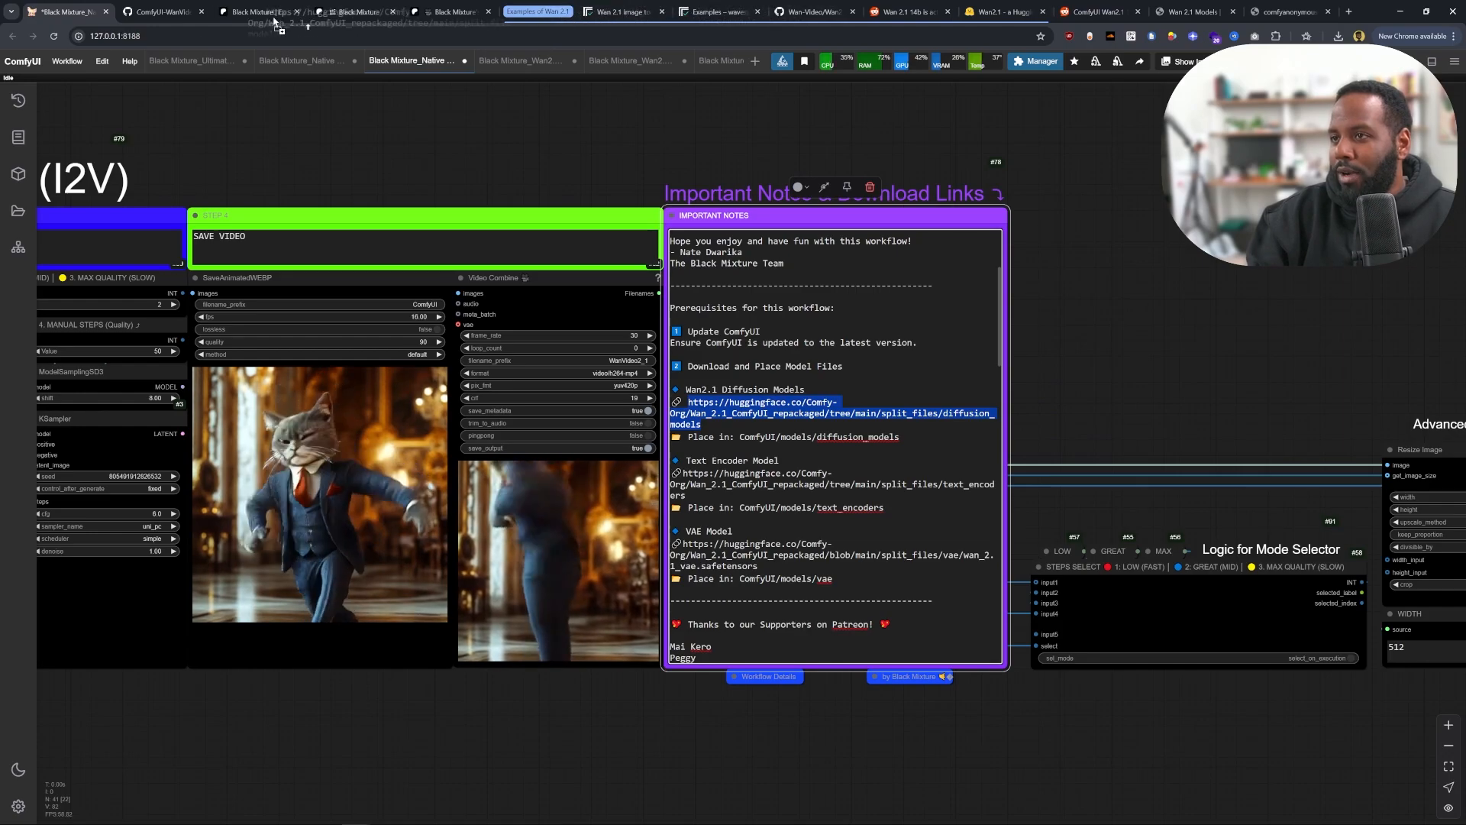
click(835, 412)
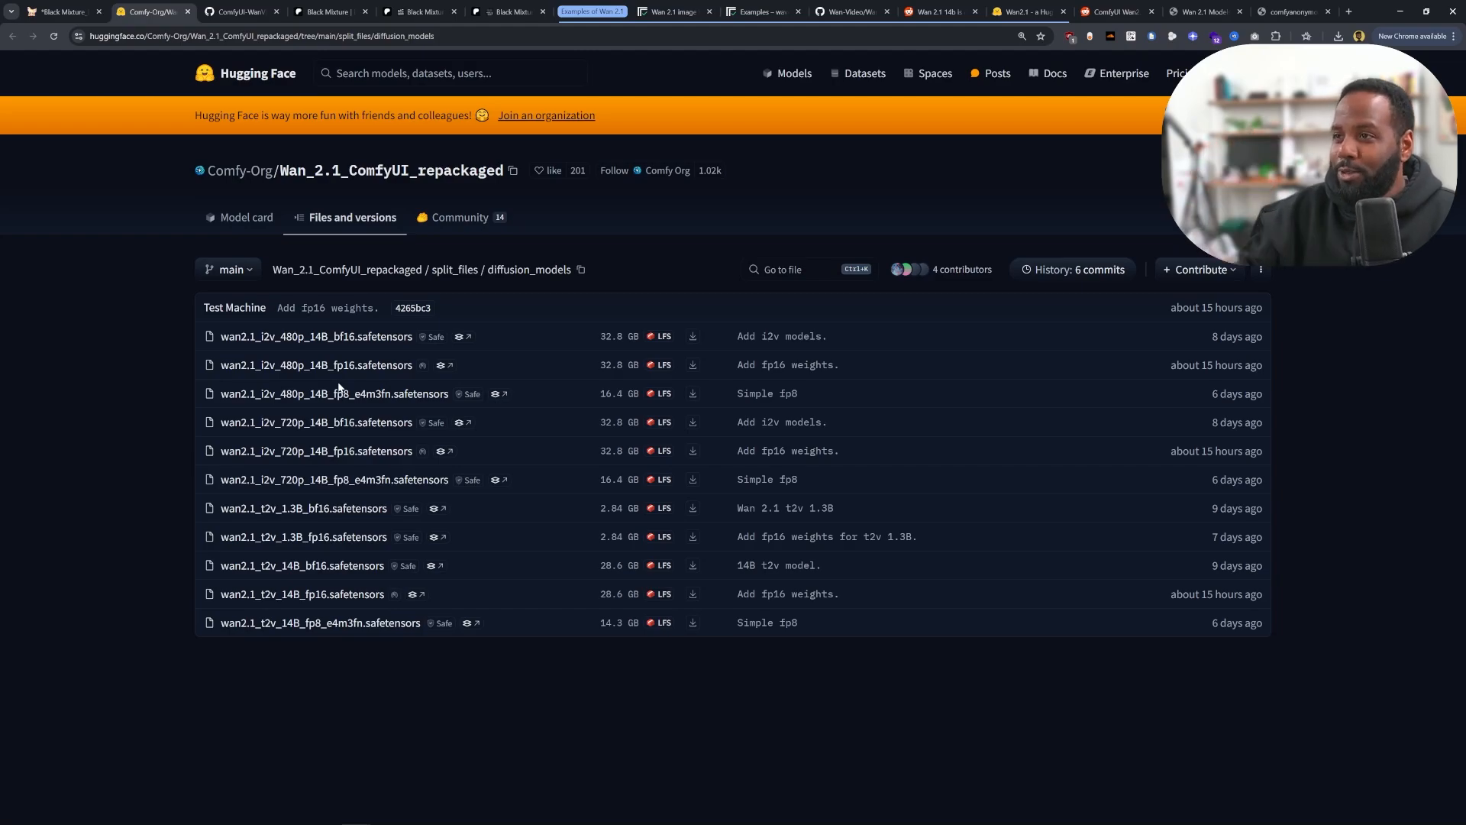
click(329, 11)
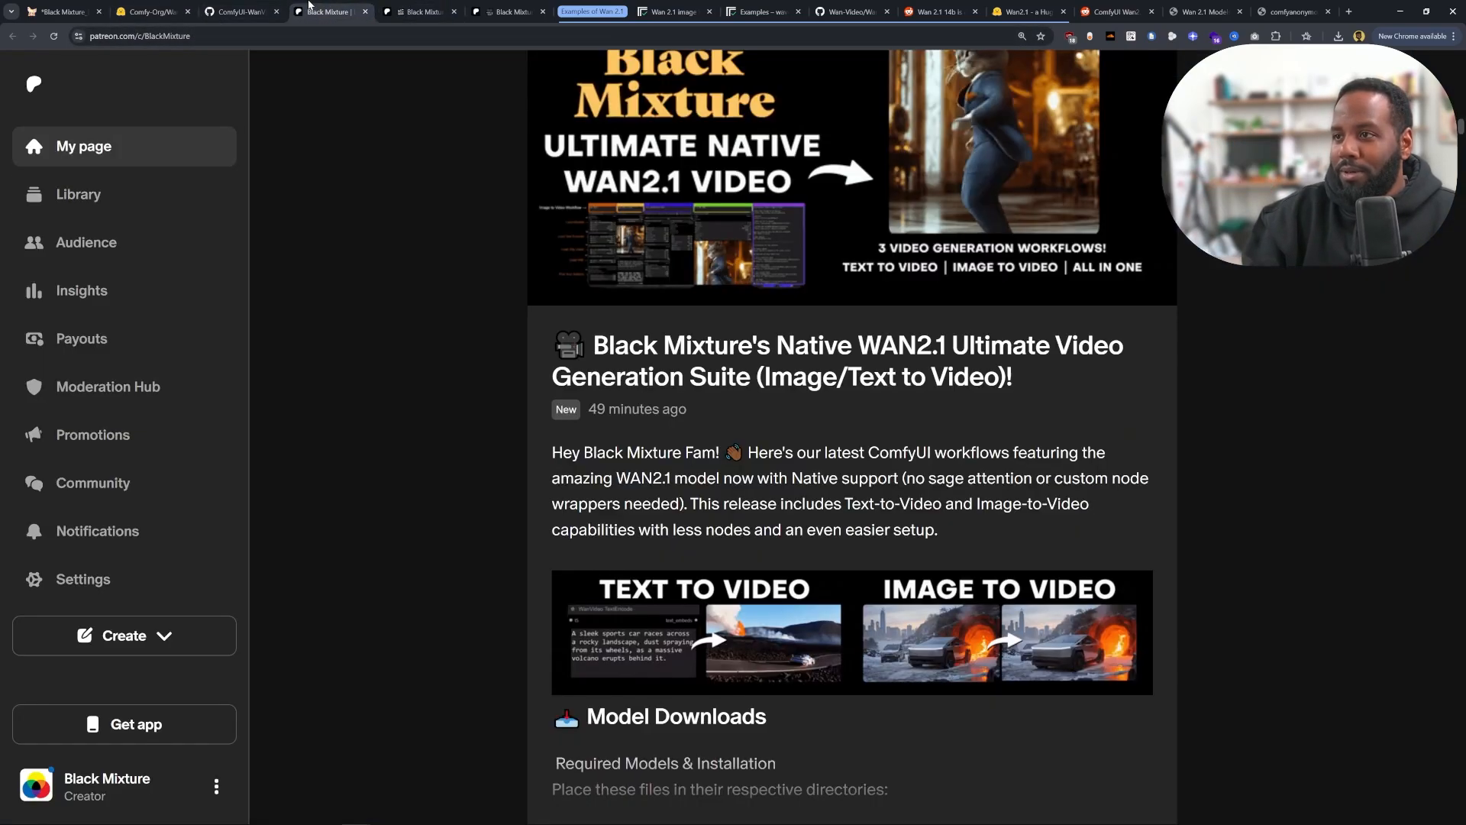
Scroll to the Model Downloads links and the Download/Place Files In graphic
scroll(down, 3)
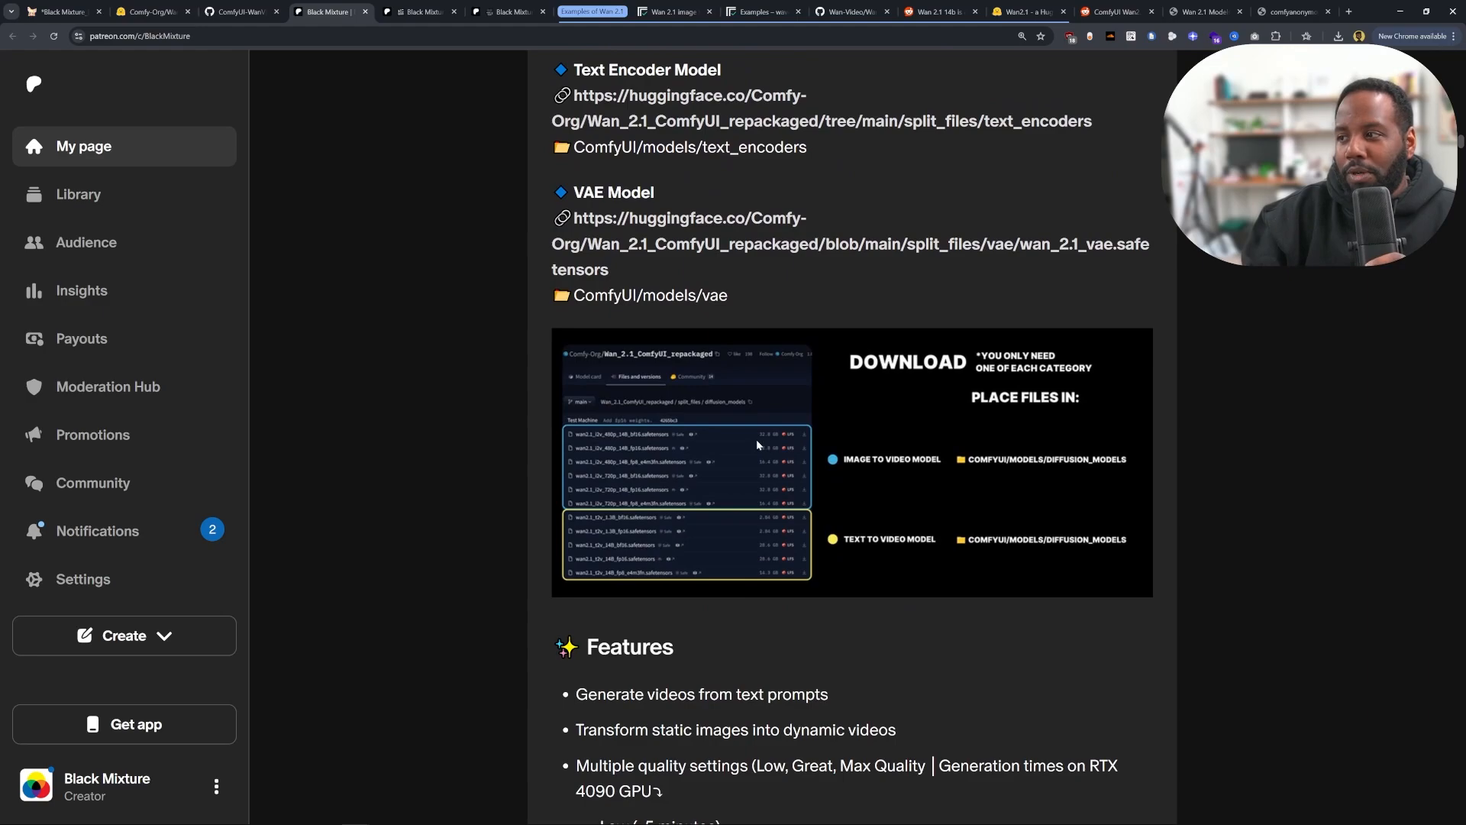
mouse_move(788, 517)
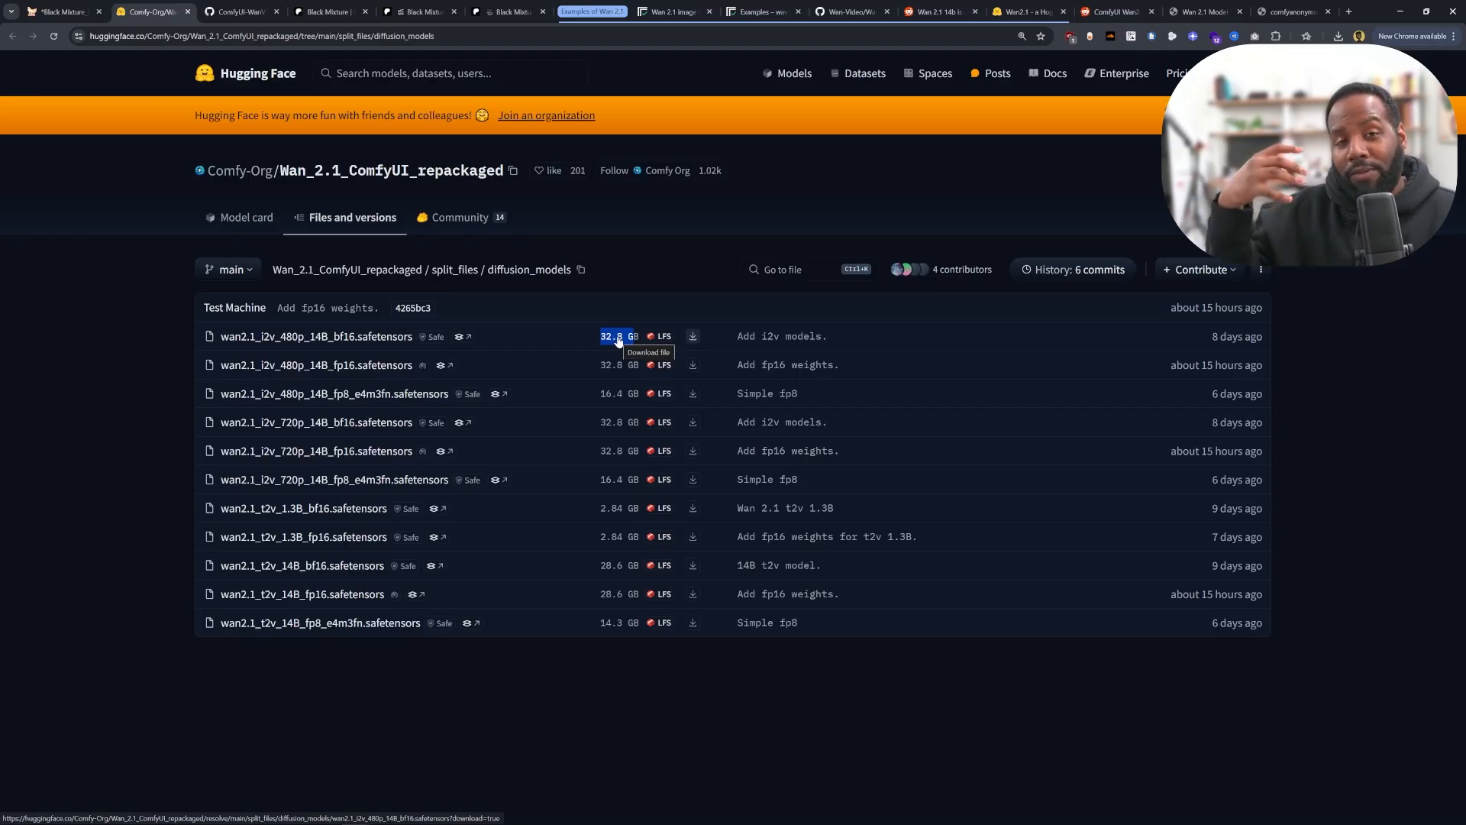
mouse_move(669, 290)
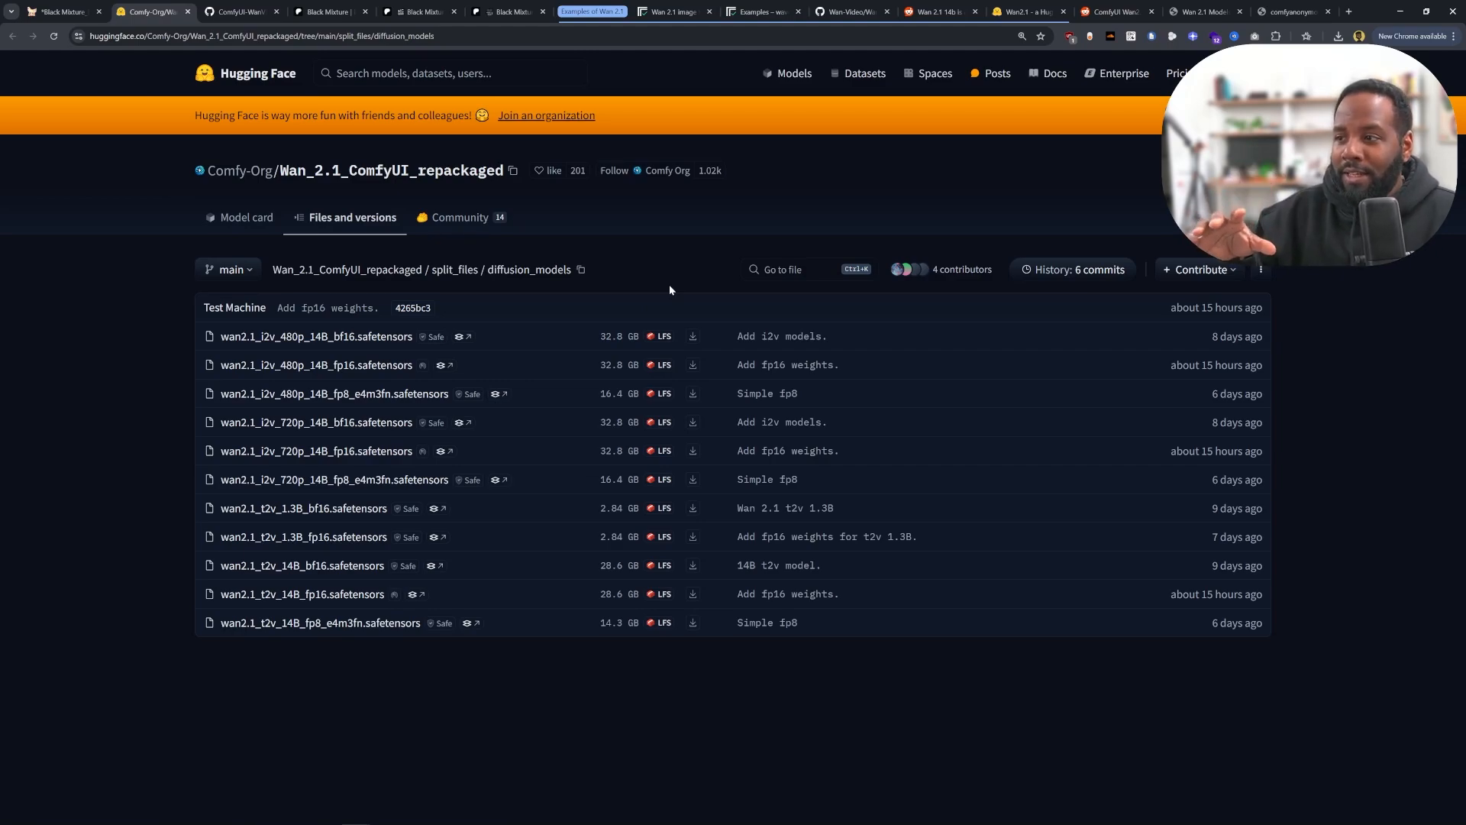
mouse_move(574, 477)
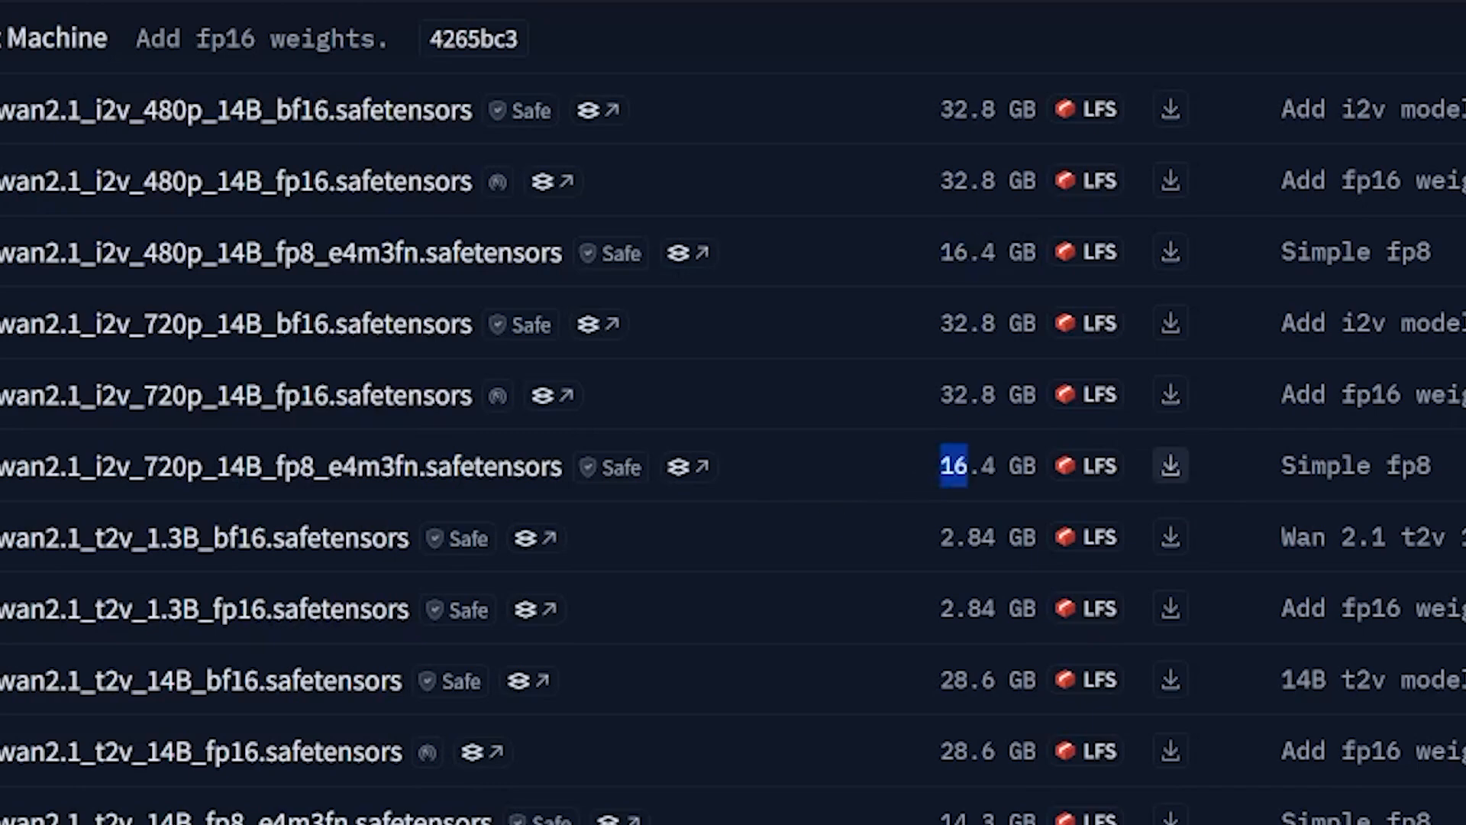
mouse_move(968, 482)
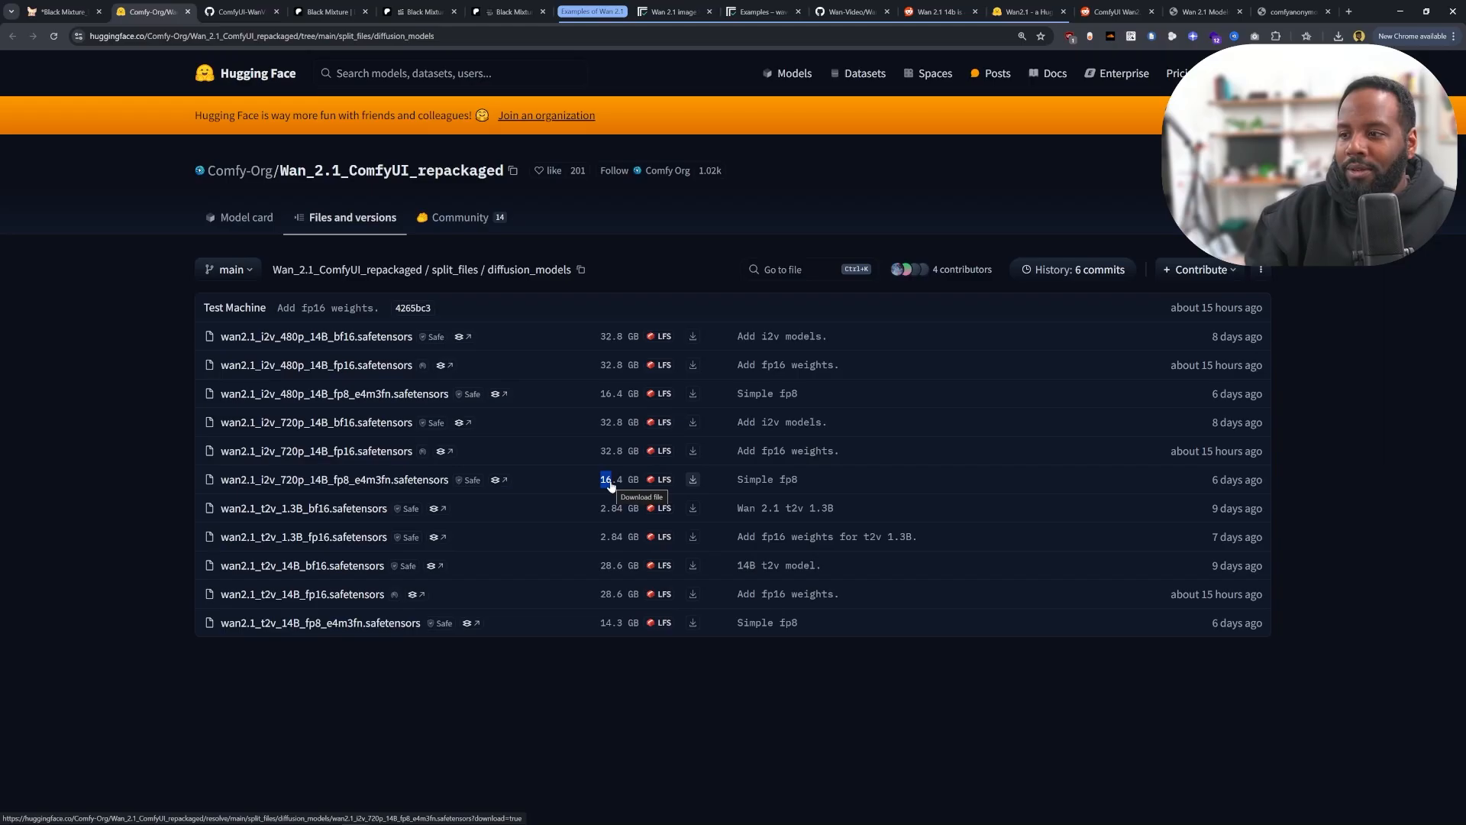
mouse_move(529, 666)
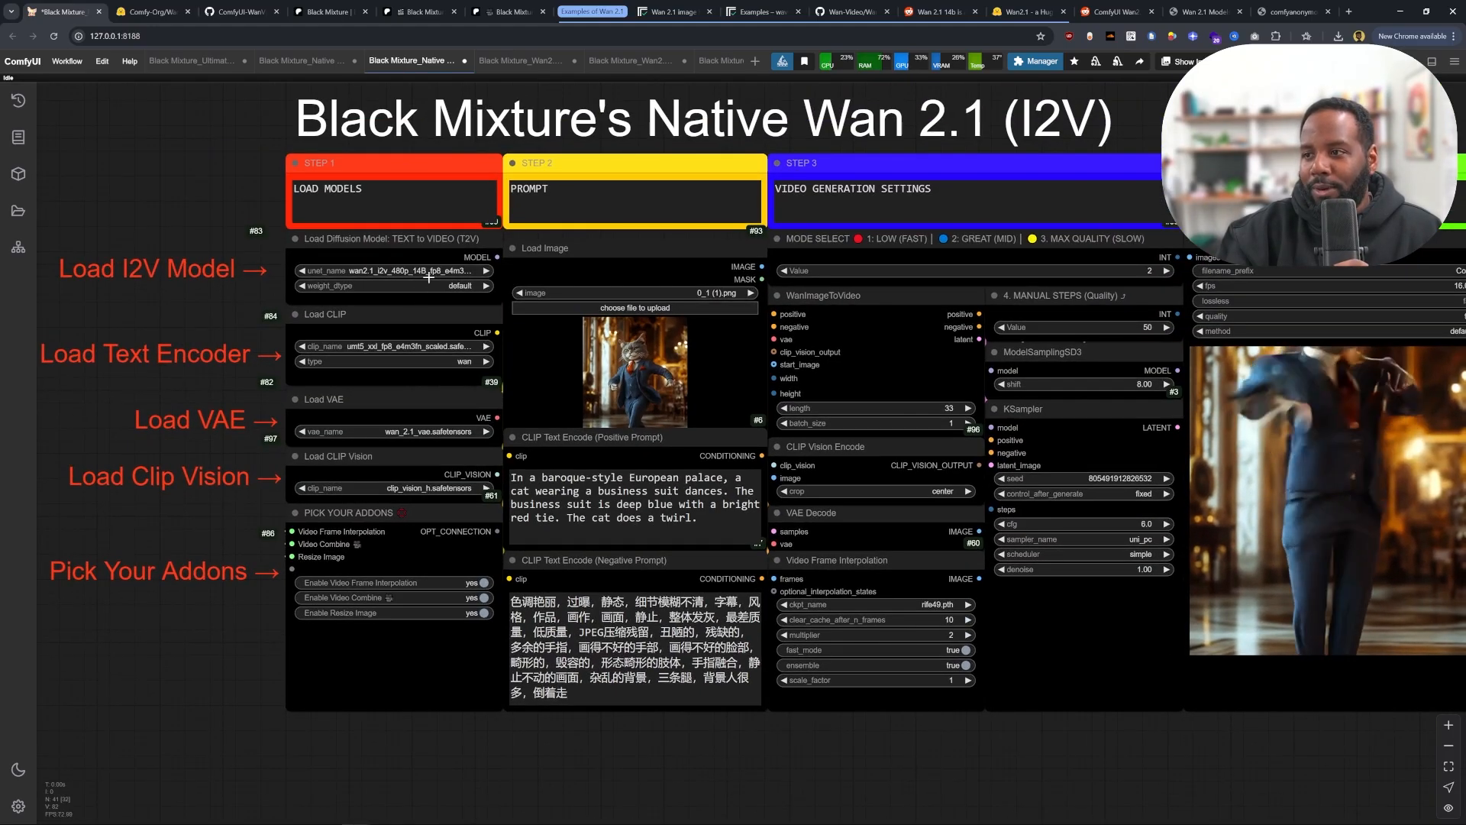
click(426, 271)
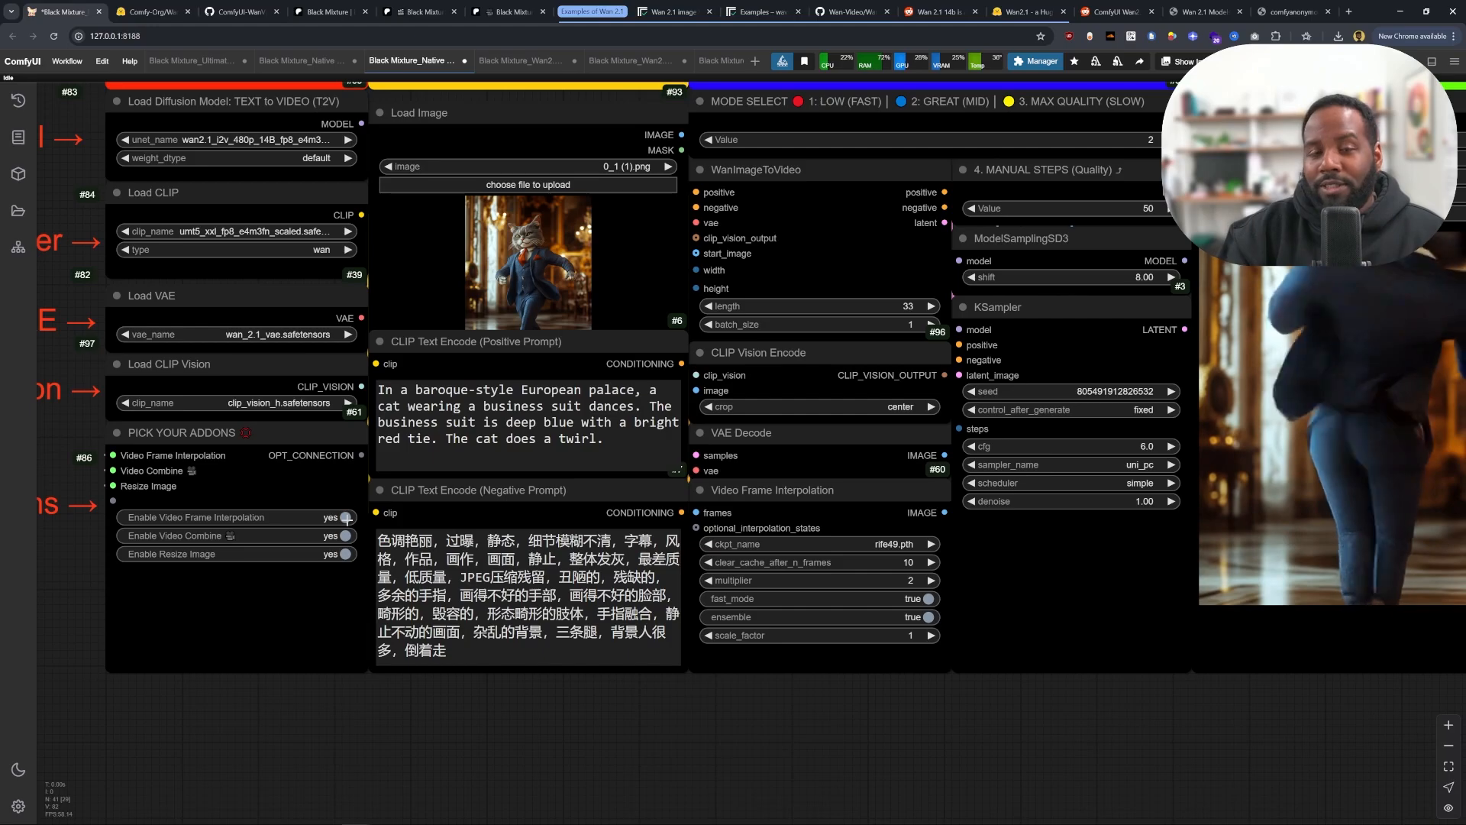
click(345, 516)
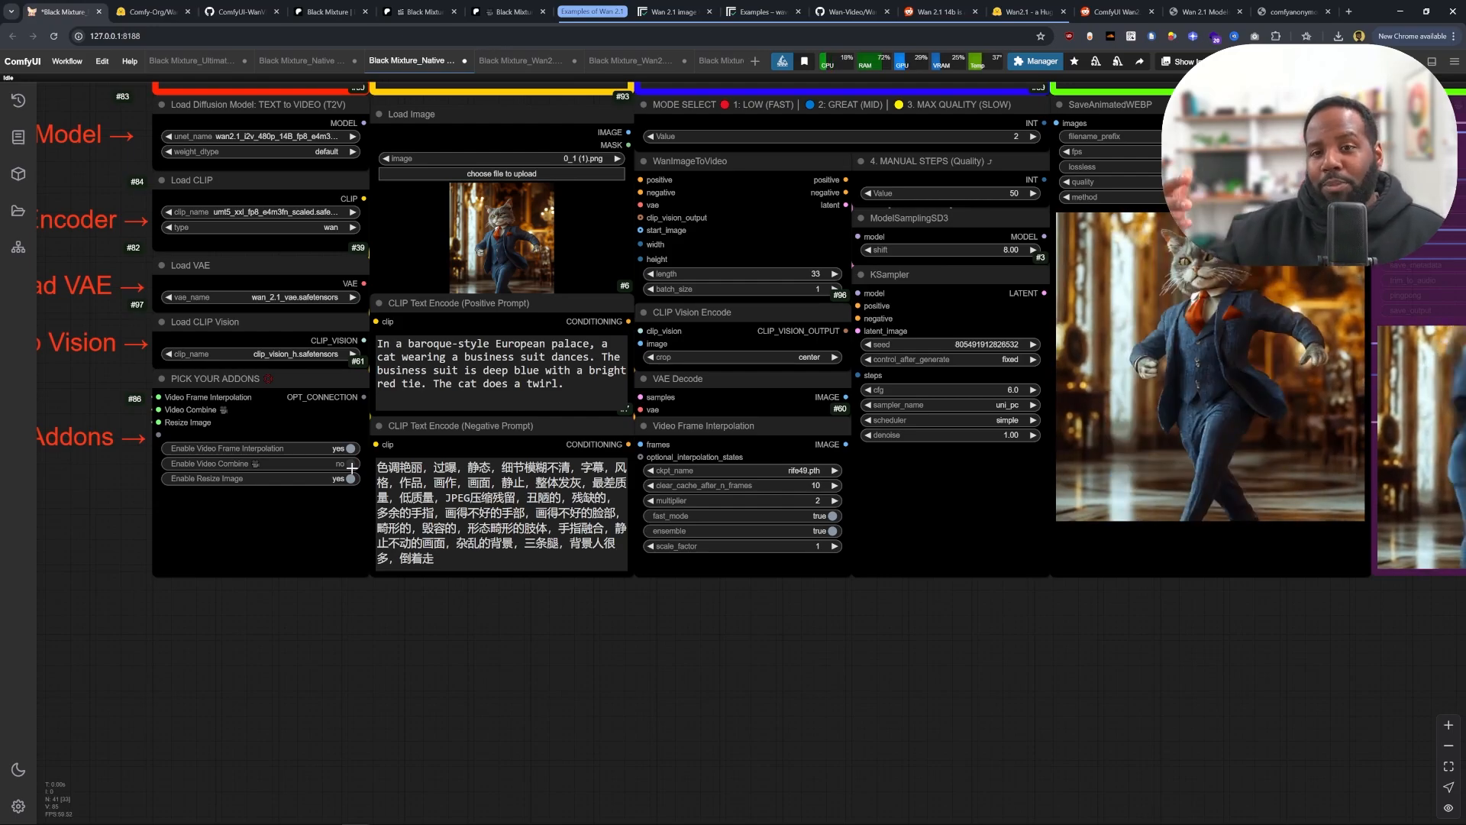
click(343, 463)
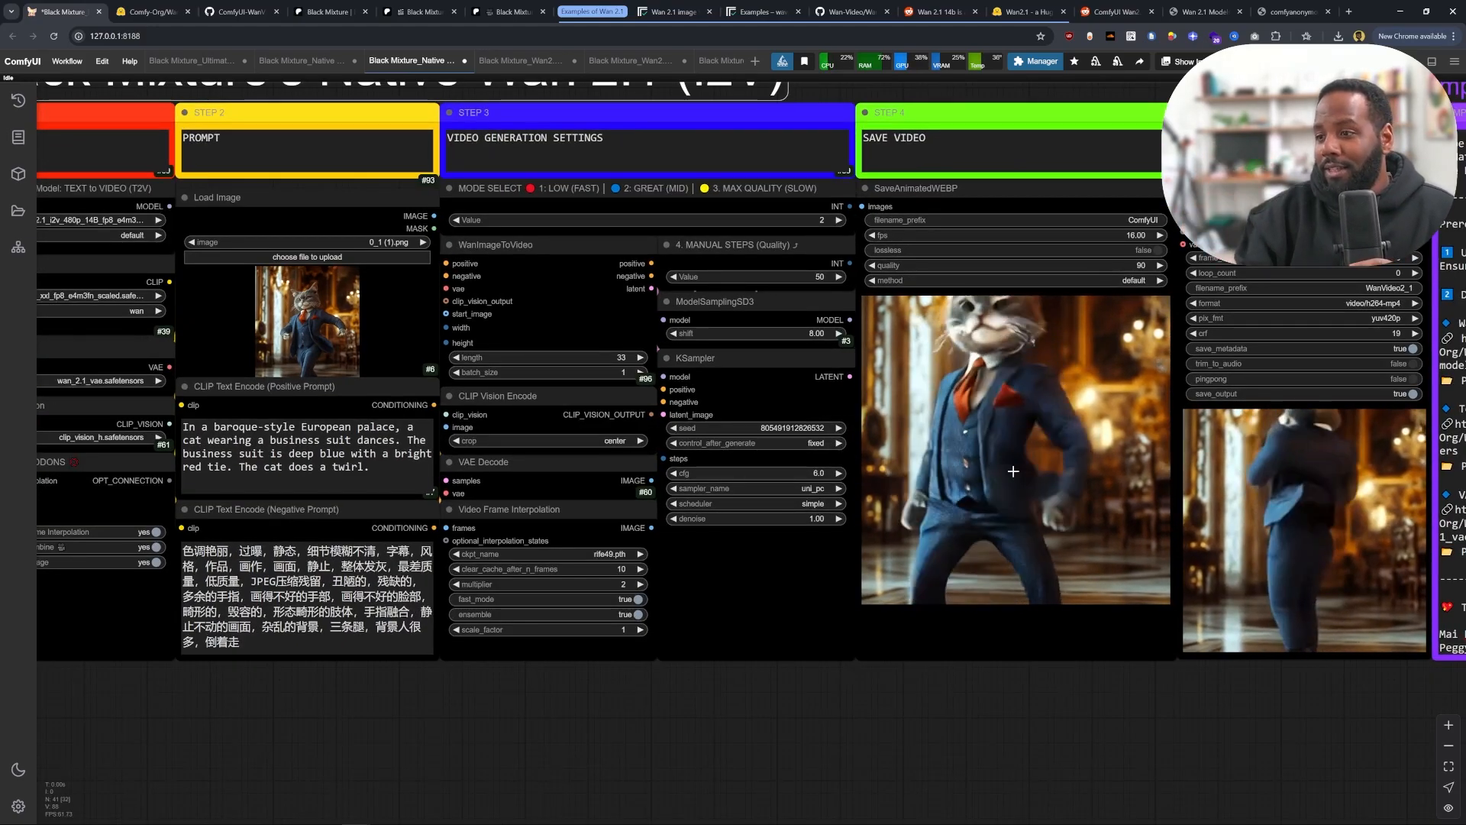
double_click(280, 440)
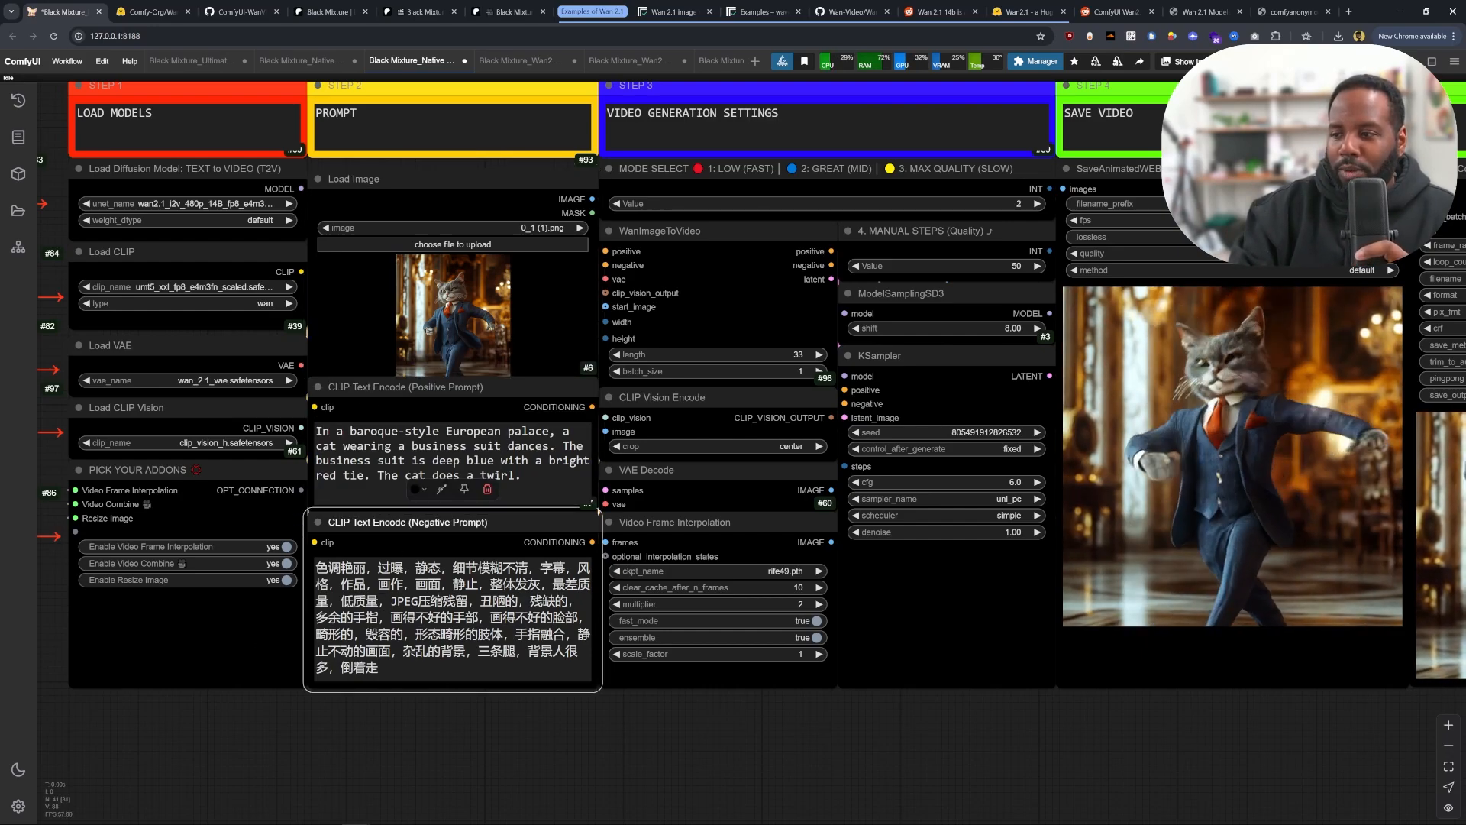
triple_click(450, 617)
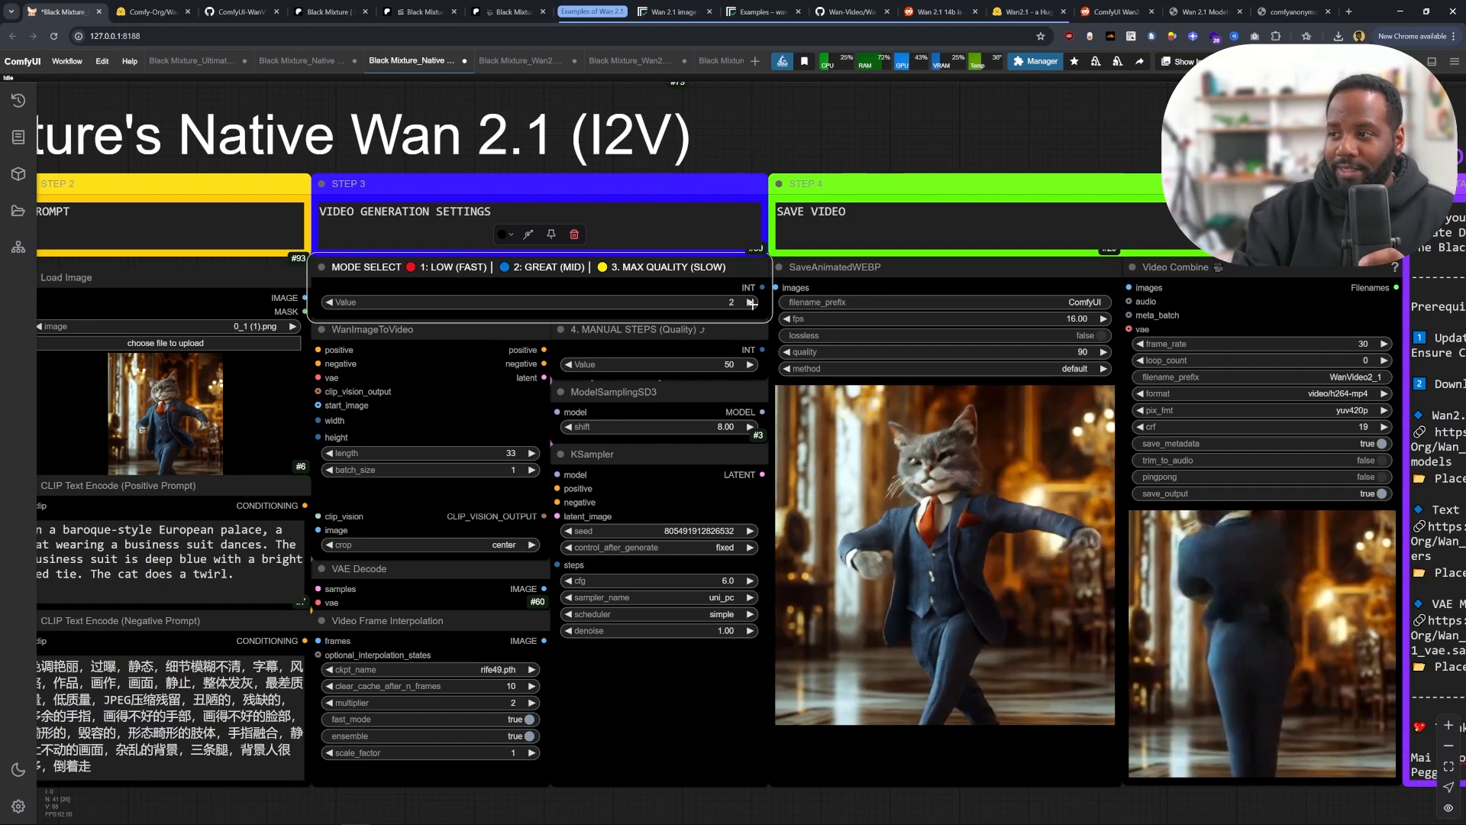
Set the MODE SELECT node's Value to max-quality mode 3
click(749, 301)
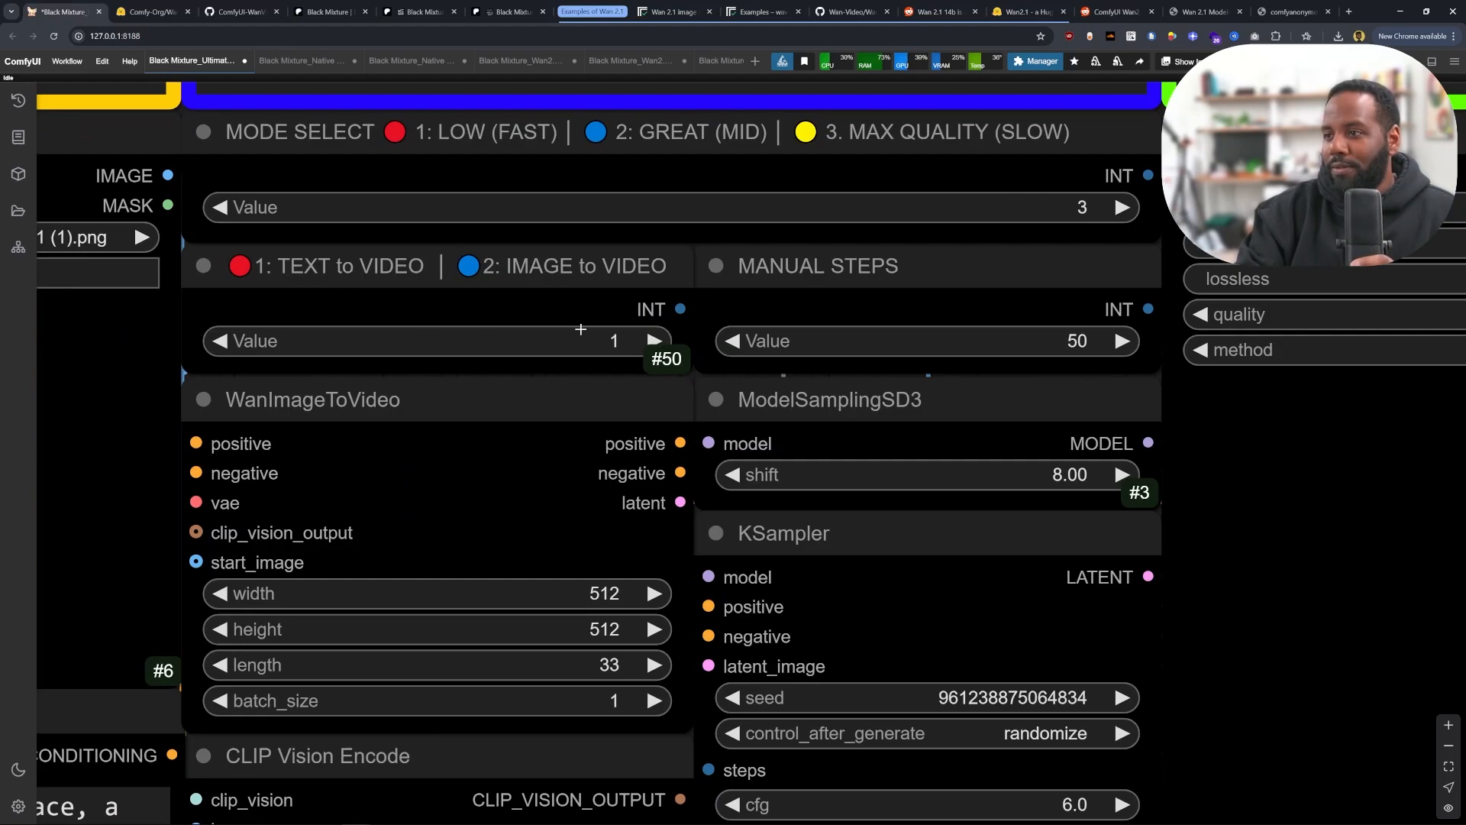
Zoom out and open the Black Mixture_Wan2.1_Img to Video workflow tab
scroll(down, 3)
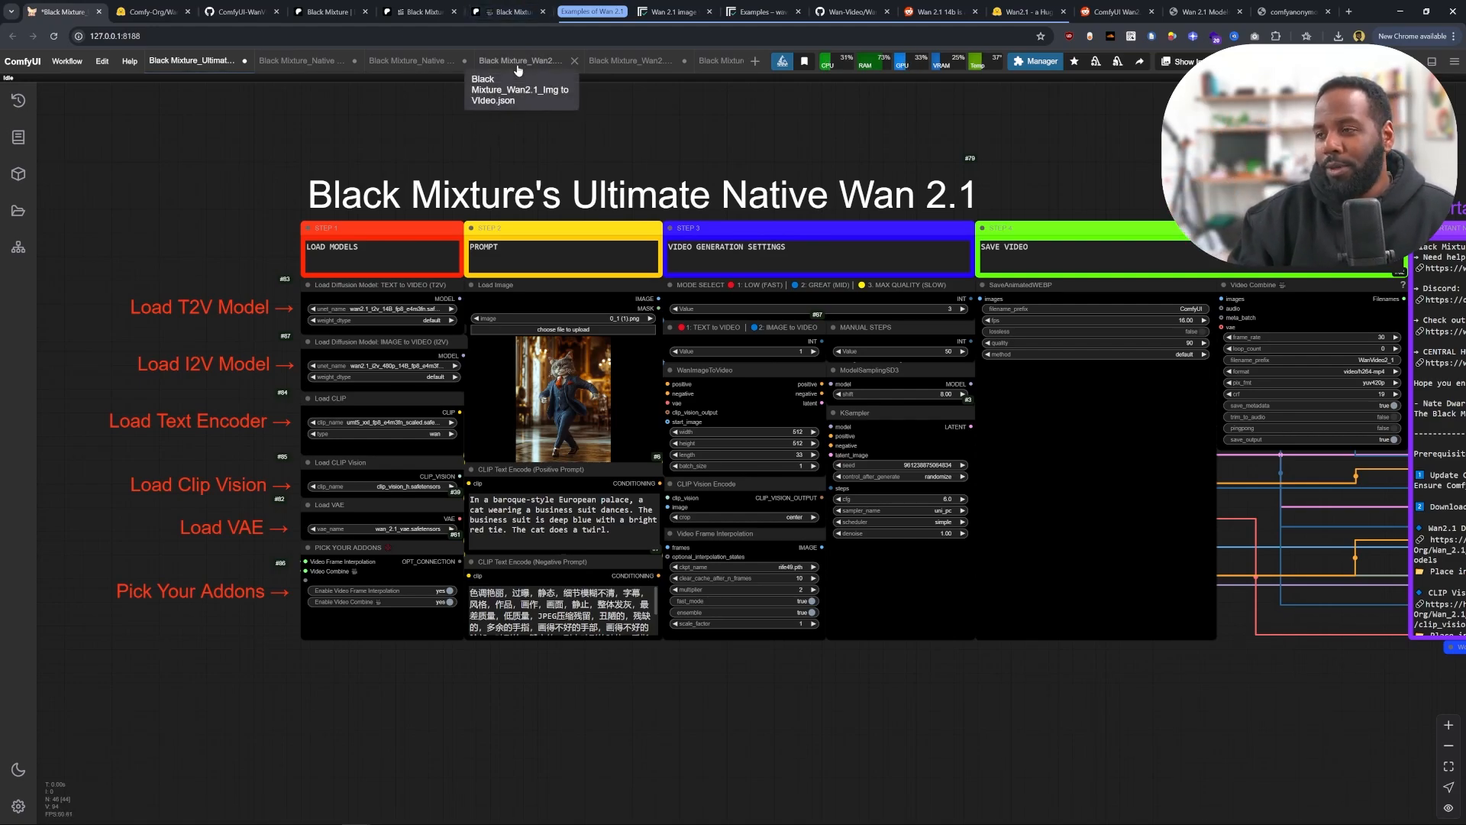
click(521, 61)
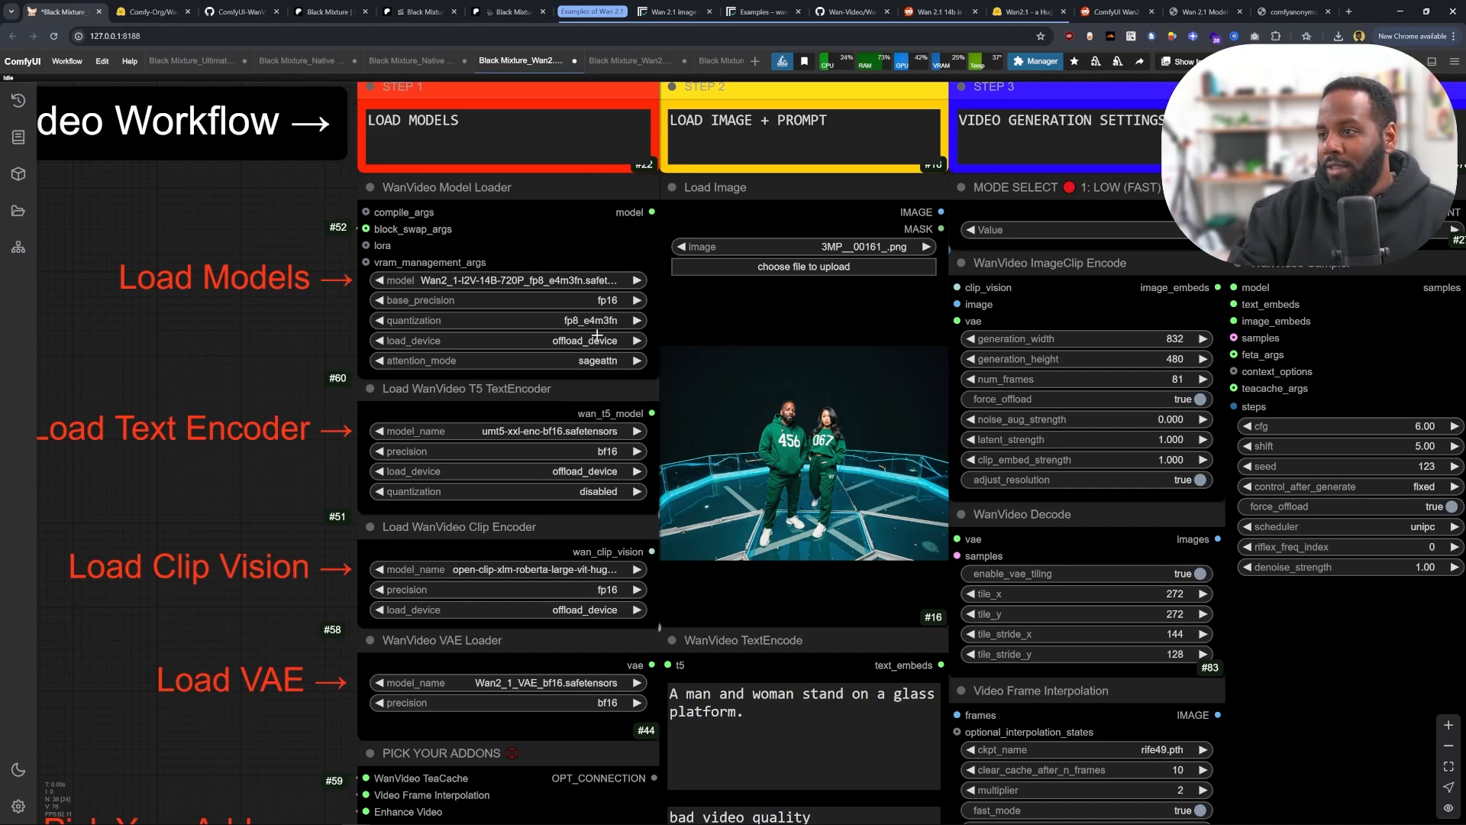
click(504, 360)
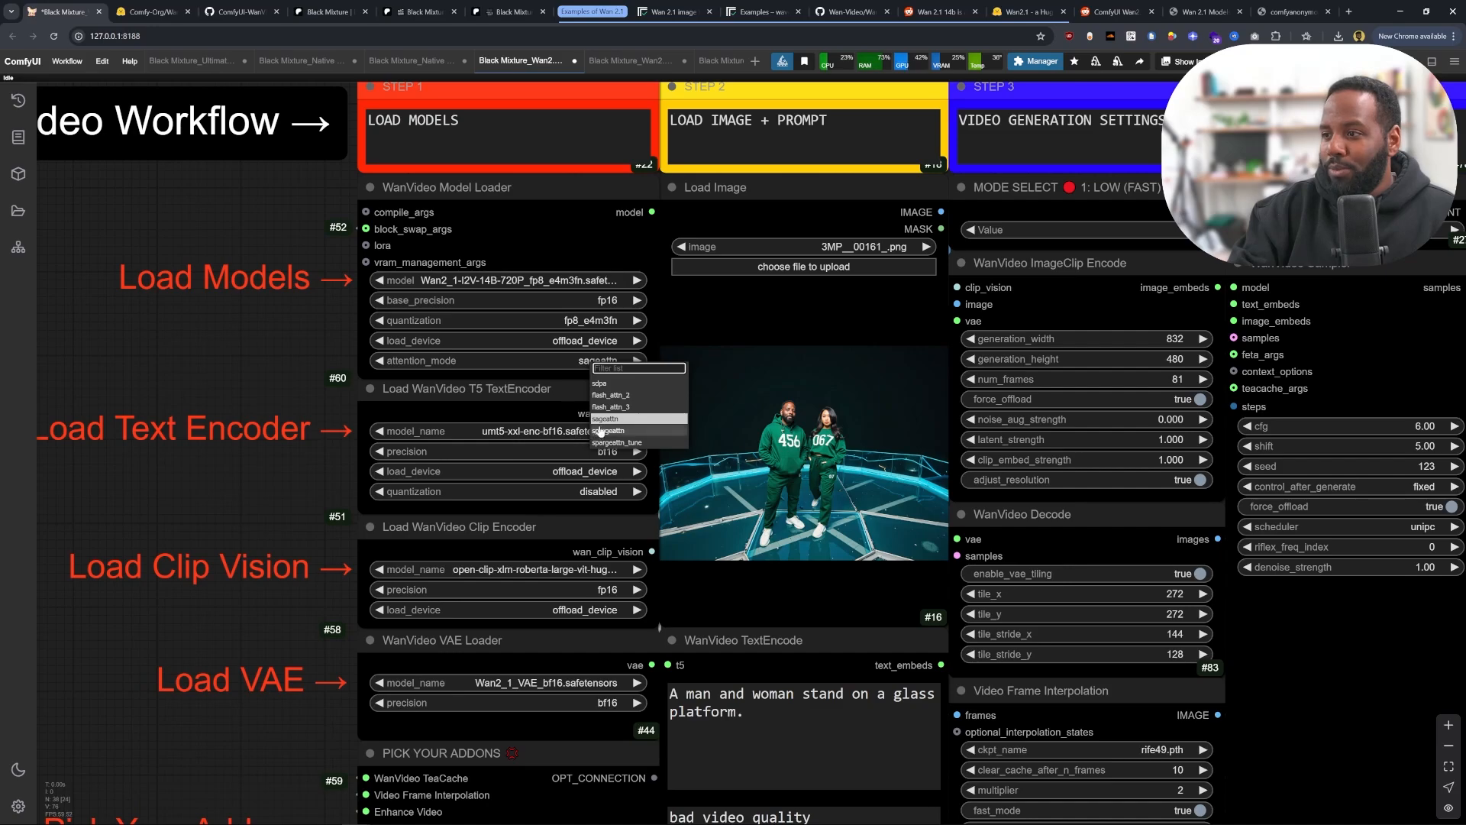
click(608, 430)
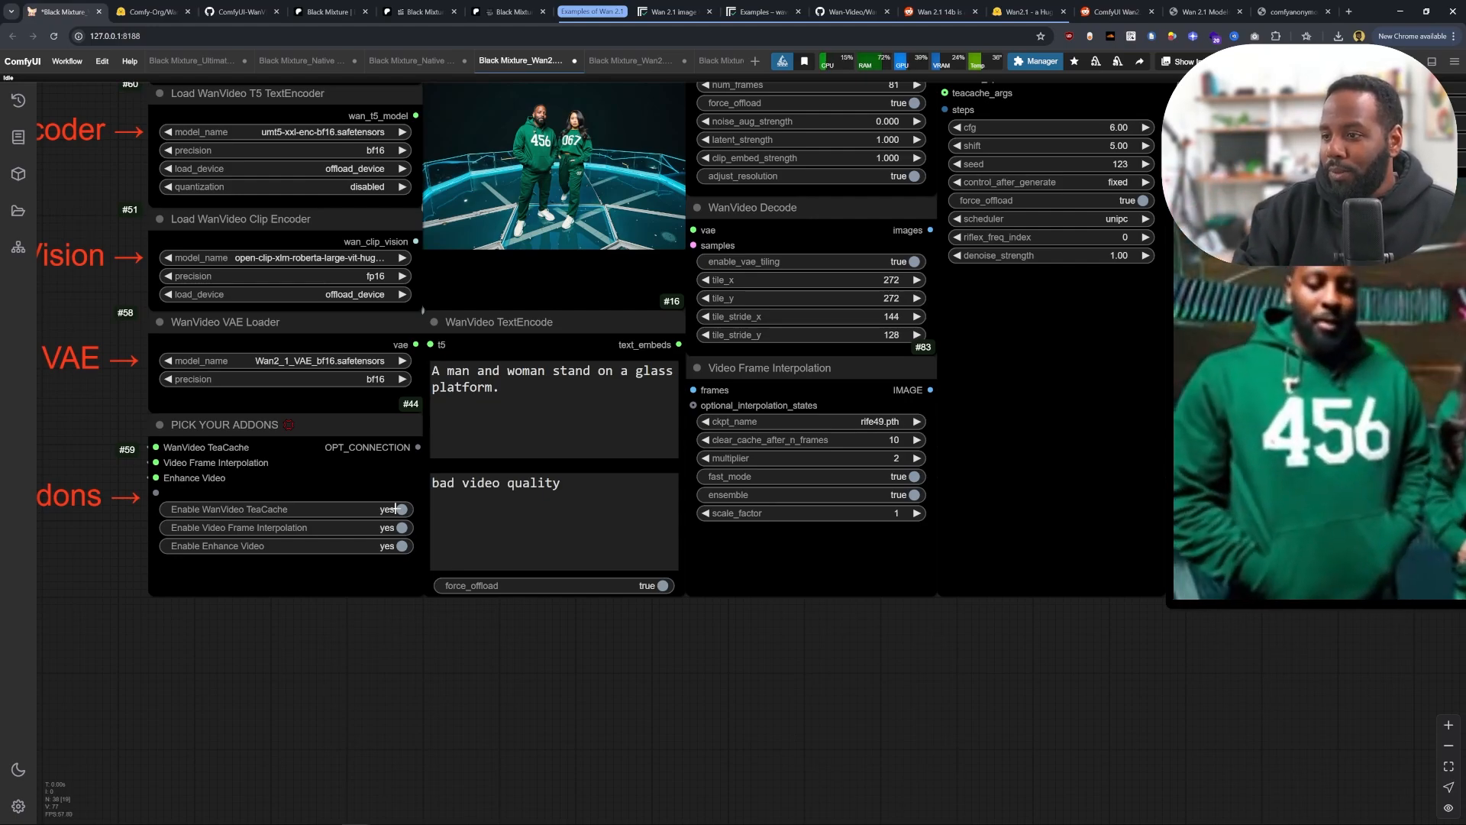
click(403, 509)
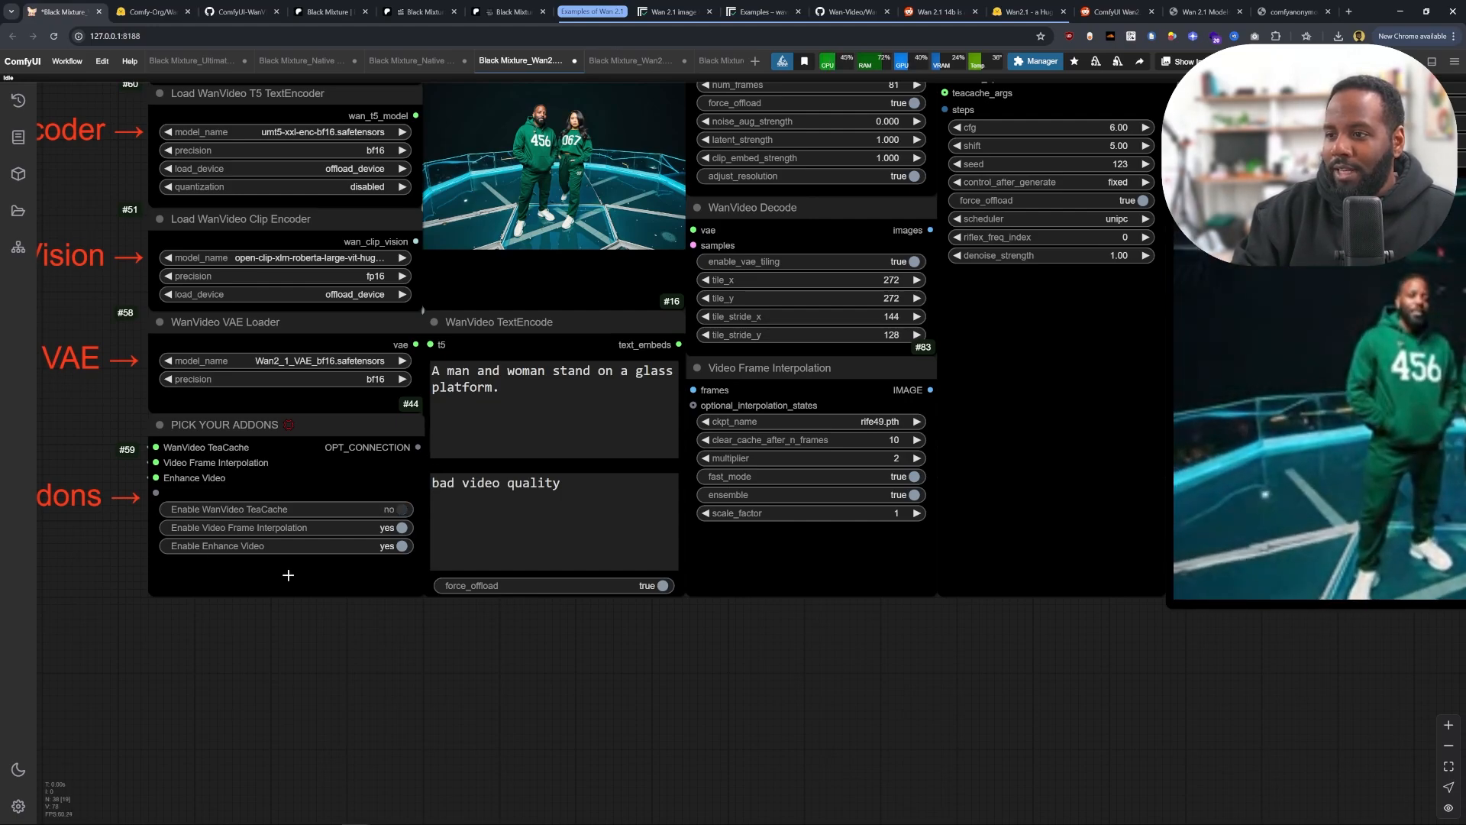
click(396, 509)
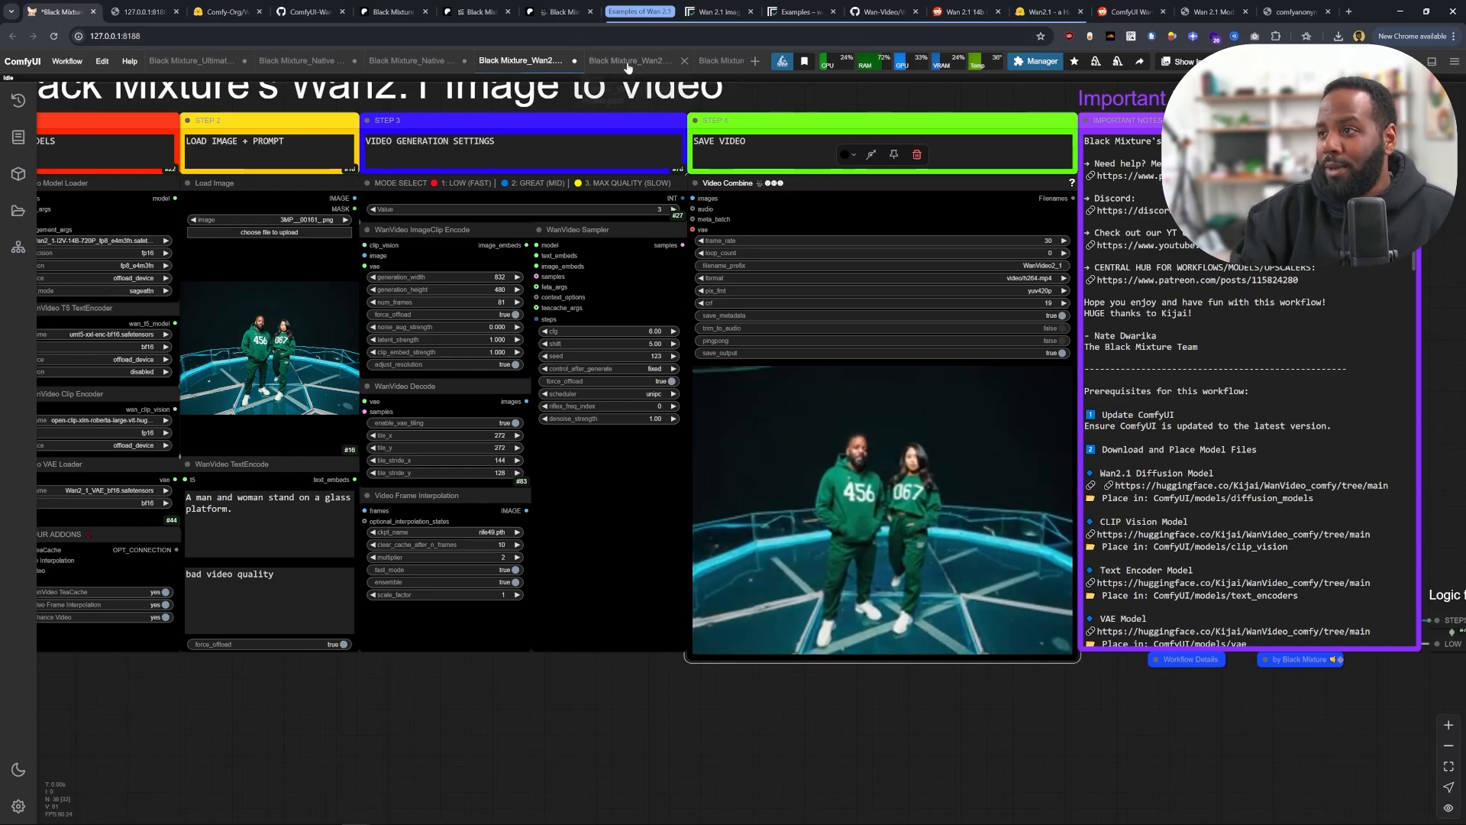
Open the other Wan 2.1 workflow and preview its elephant-in-desert video in a new page
click(722, 61)
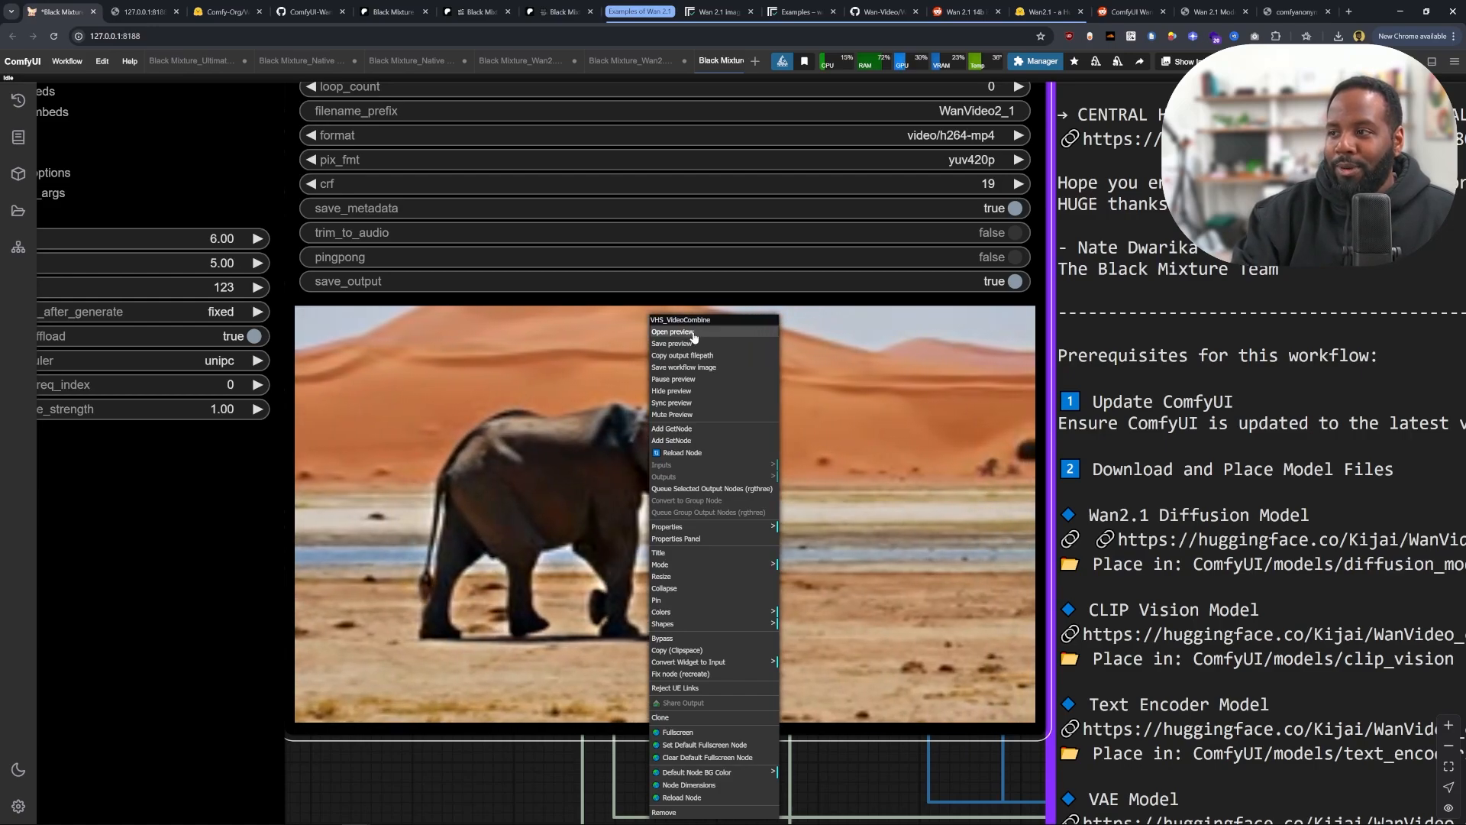
click(672, 332)
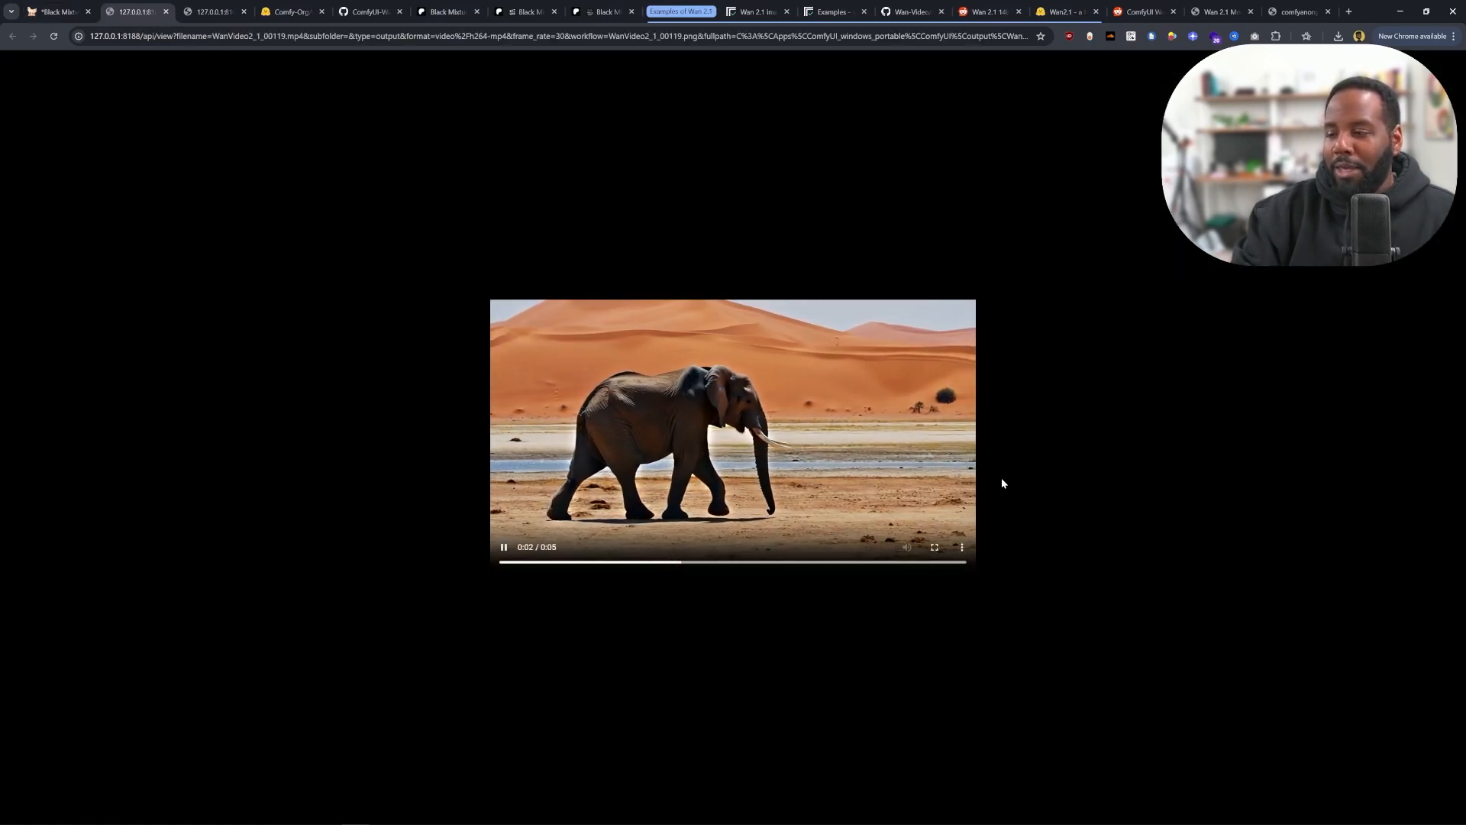
Back in the workflow, open the Wan2.1 Diffusion Model link to Kijai's WanVideo_comfy files
click(934, 547)
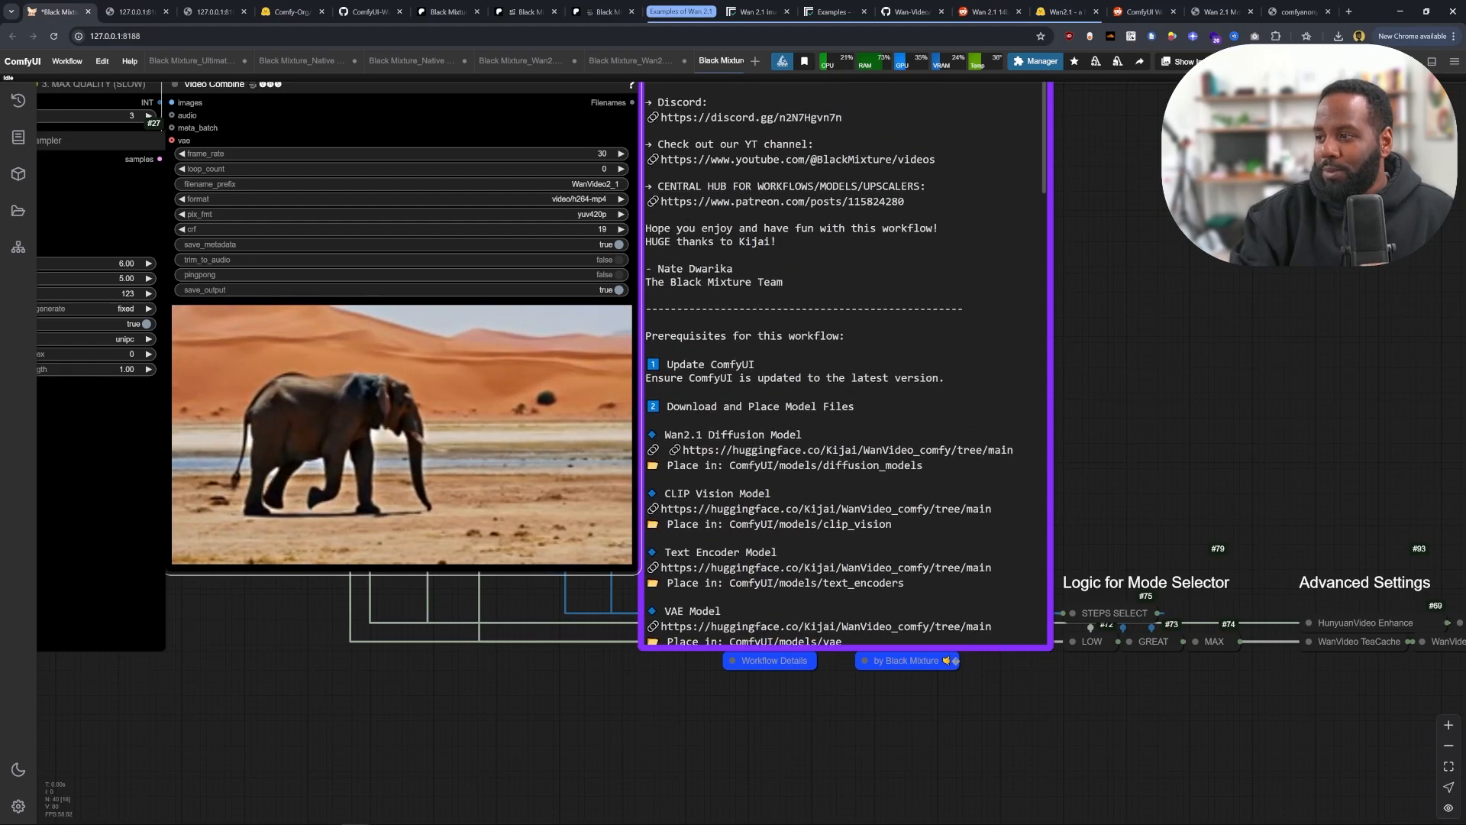
double_click(846, 450)
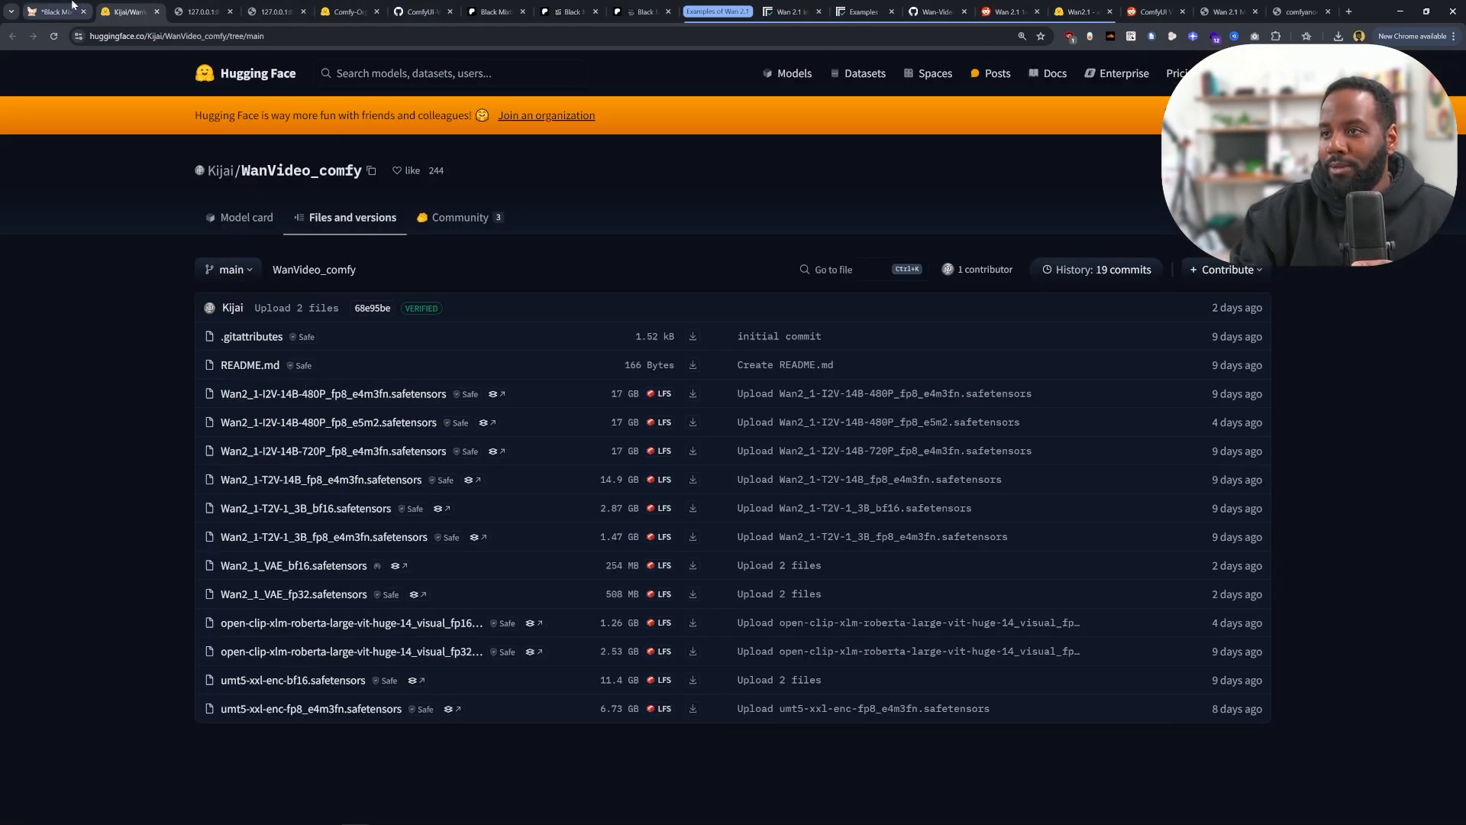
Revisit the ComfyUI workflow tab, then the Patreon guide with text encoder and VAE links
click(51, 11)
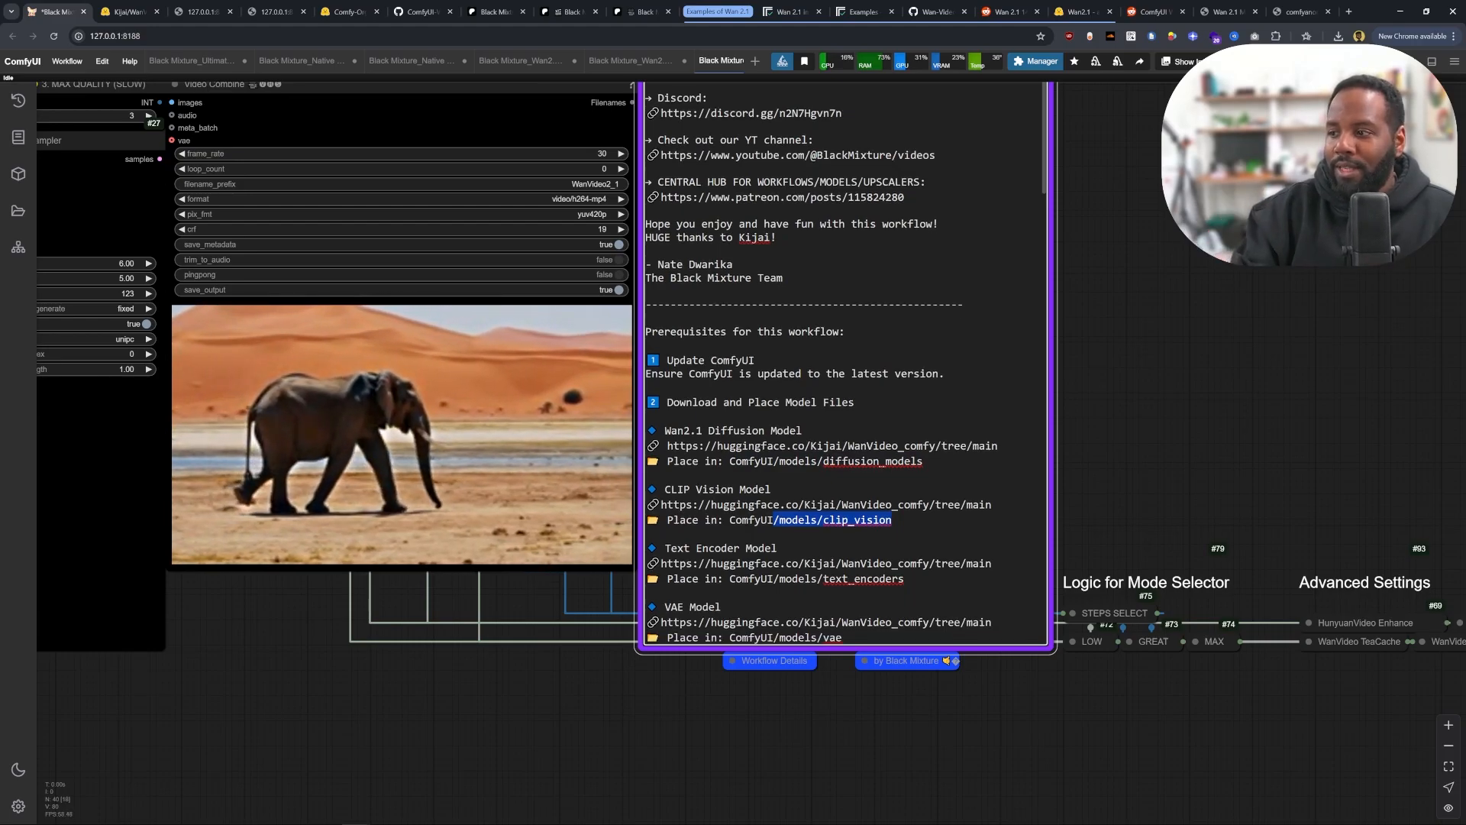
click(495, 11)
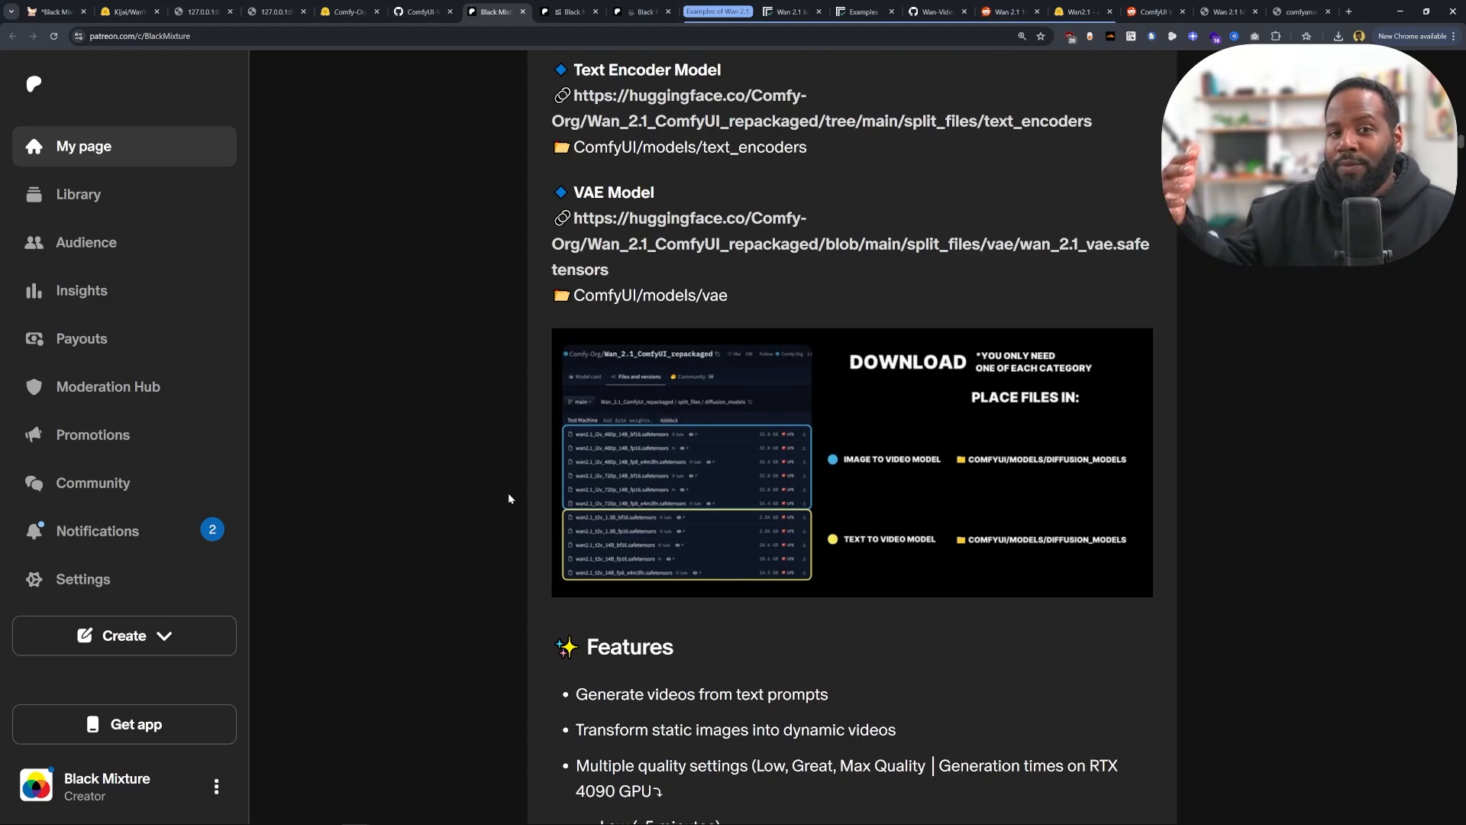
Read the Patreon post's features and examples, then play a Discord member's tree video full screen
scroll(down, 3)
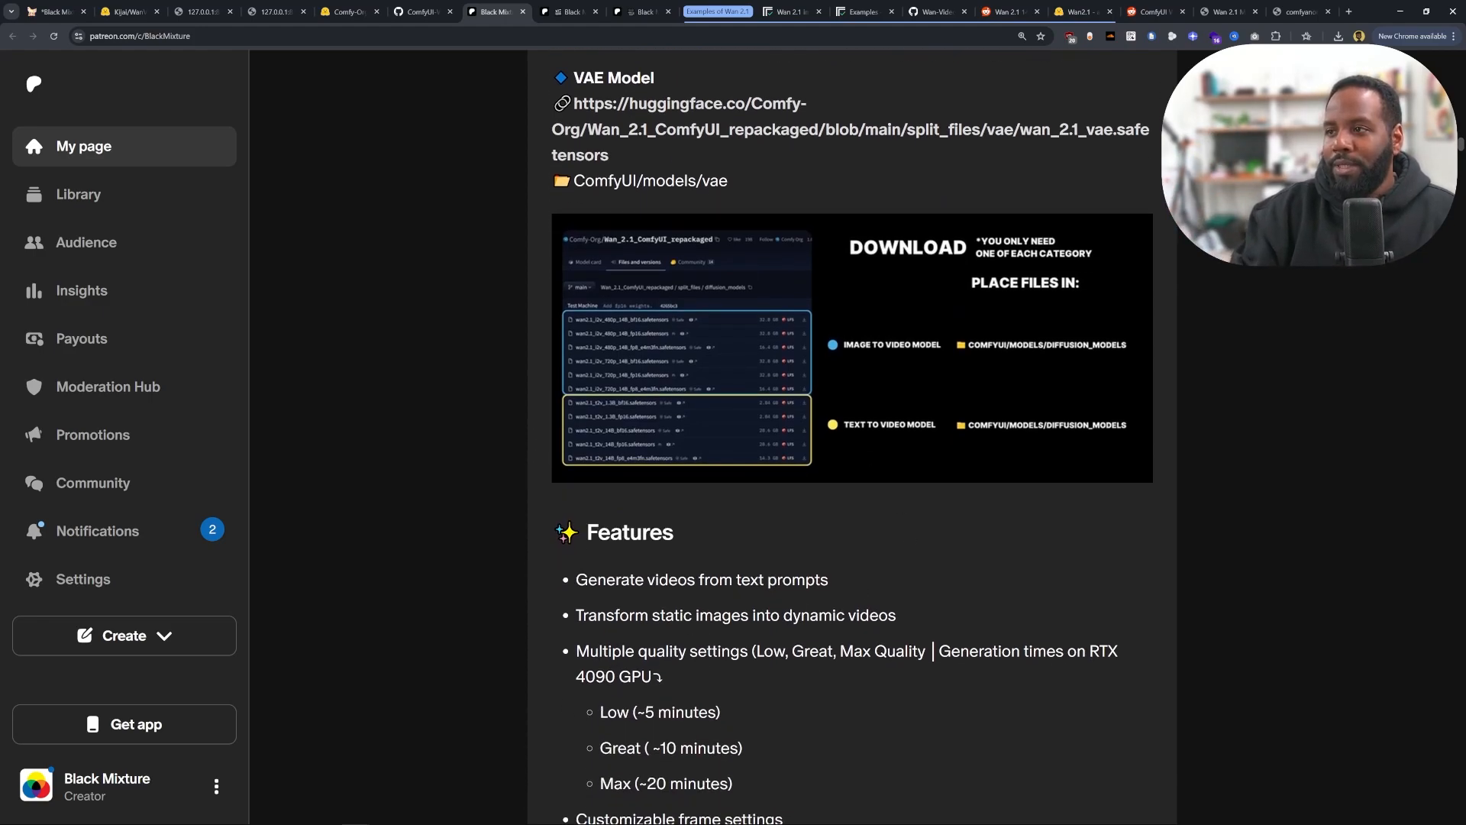
scroll(down, 3)
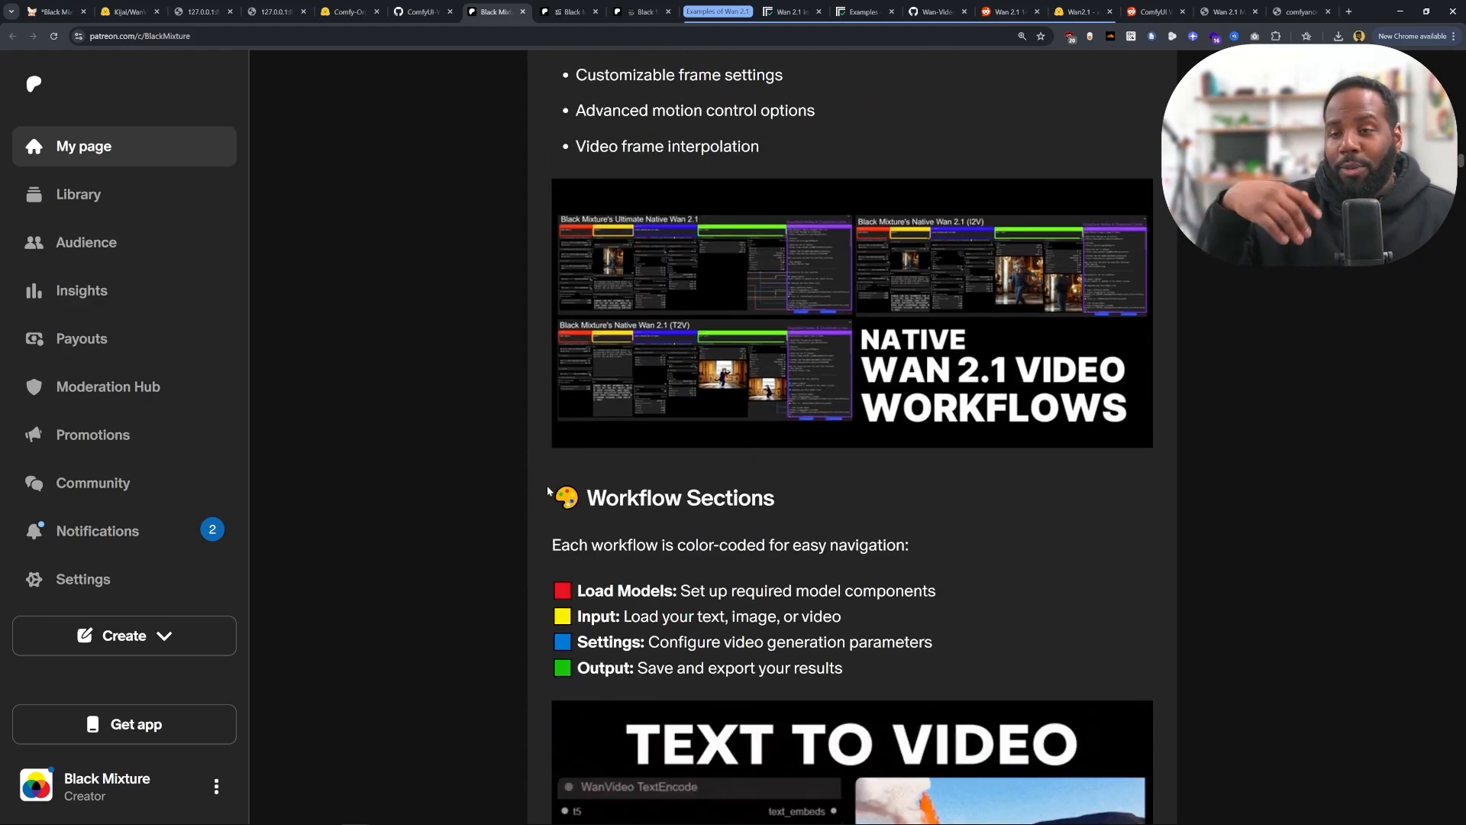
scroll(down, 3)
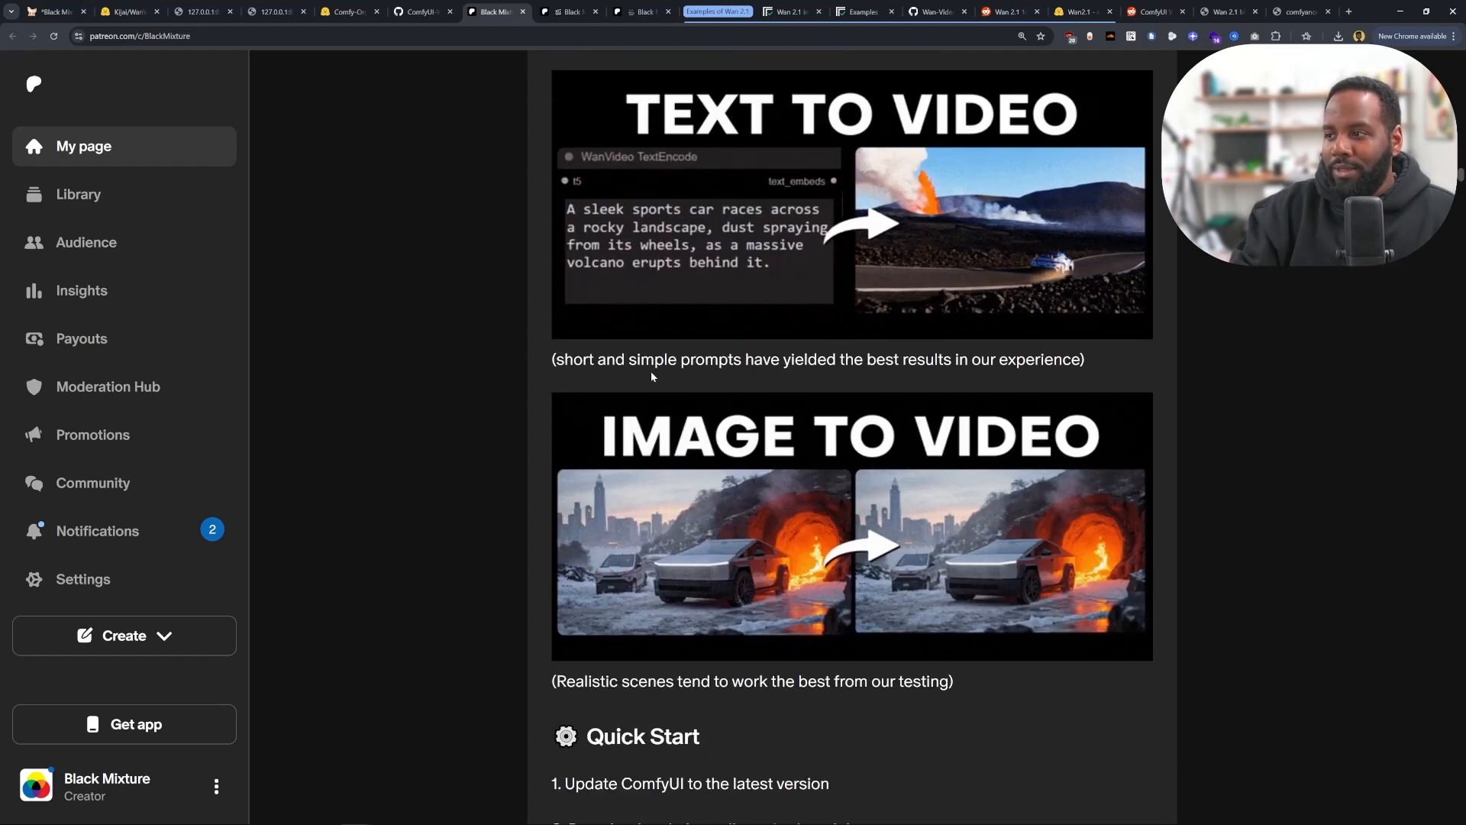
scroll(down, 3)
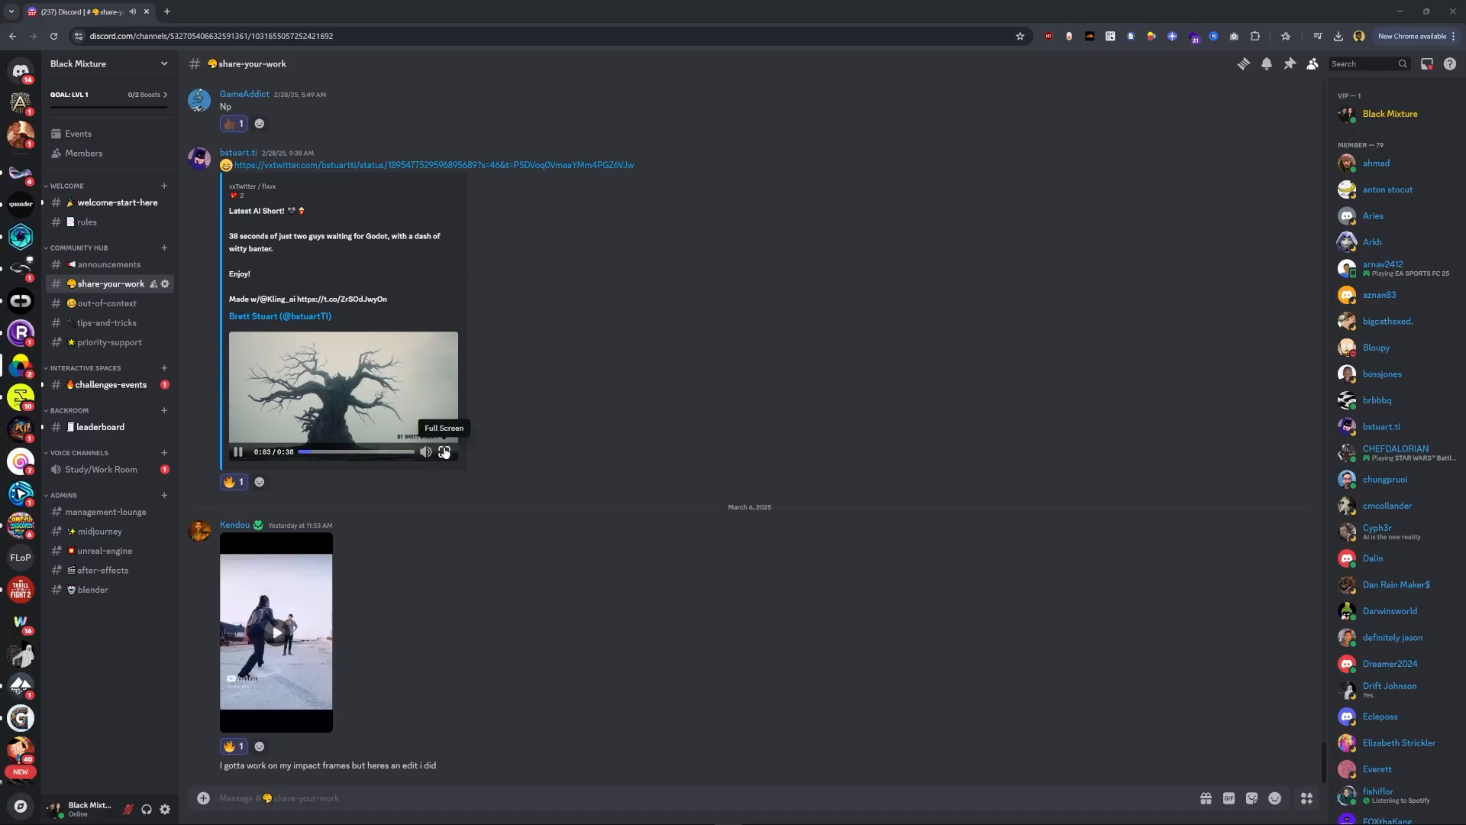
click(444, 451)
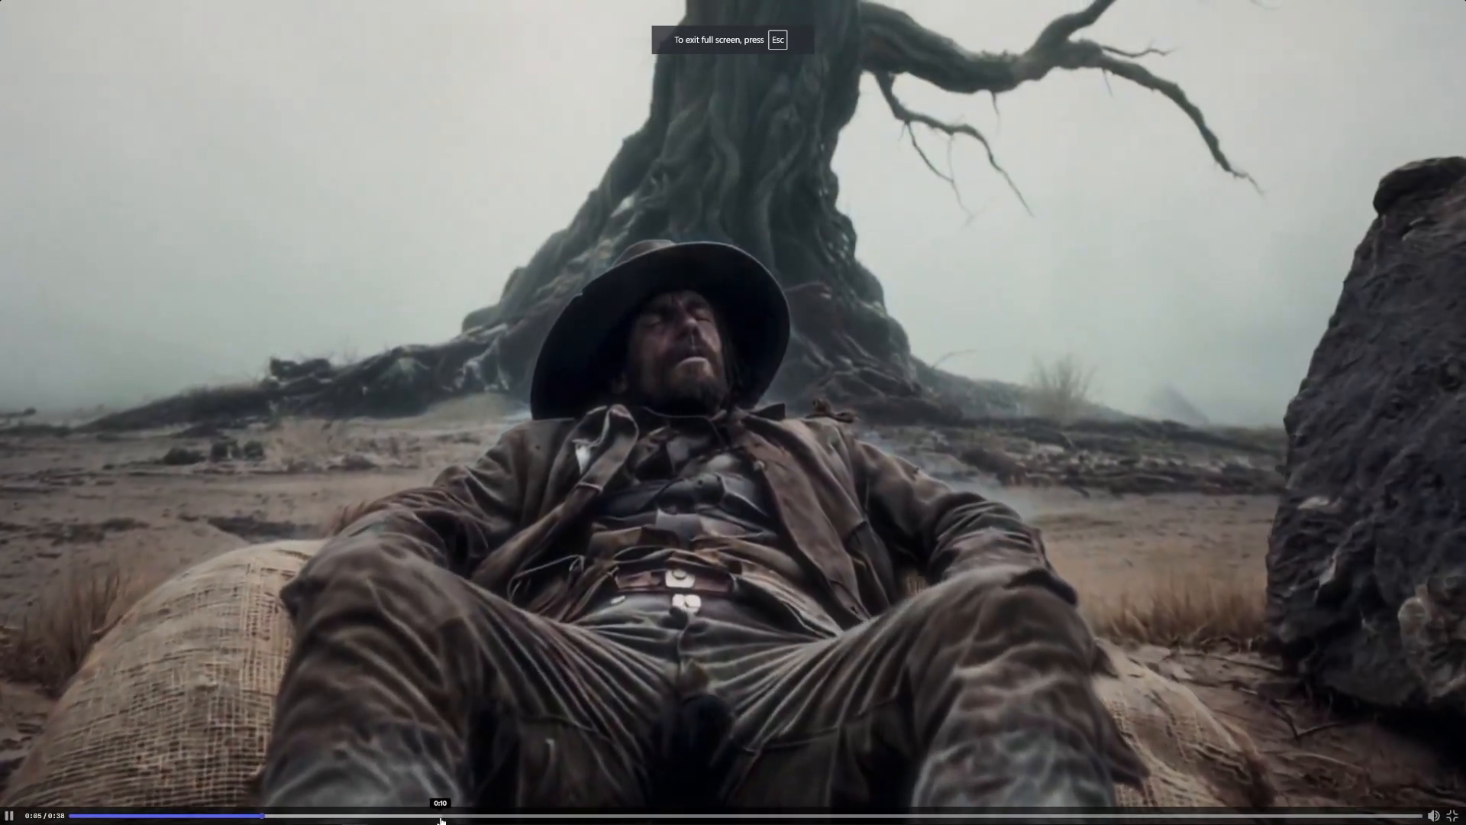